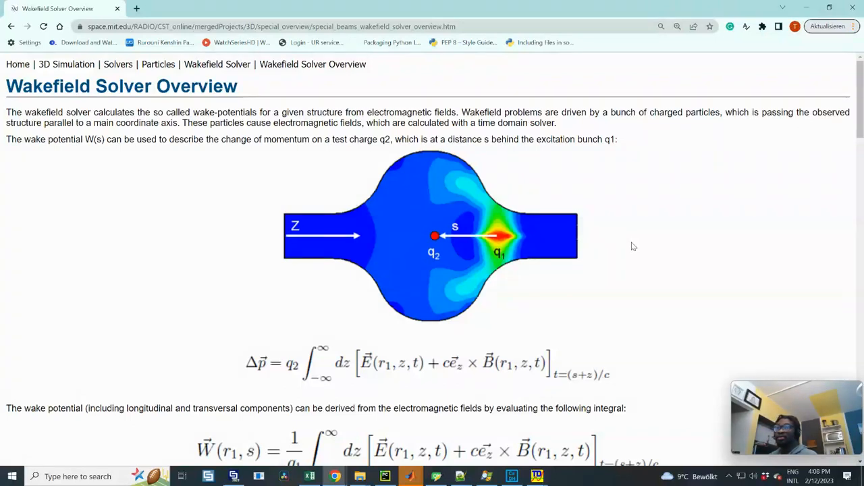
mouse_move(618, 245)
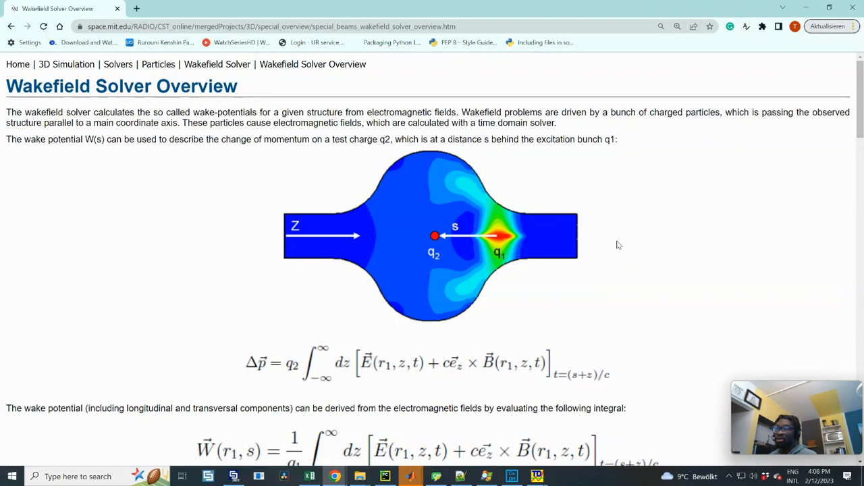
mouse_move(570, 237)
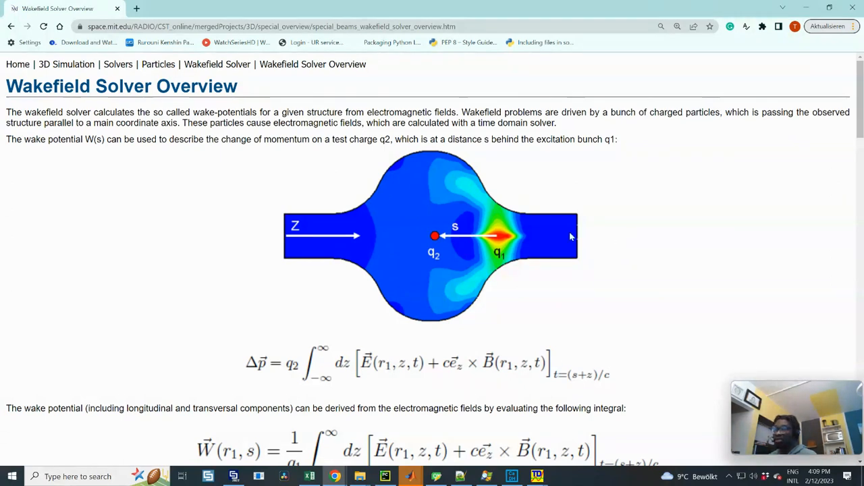
mouse_move(561, 235)
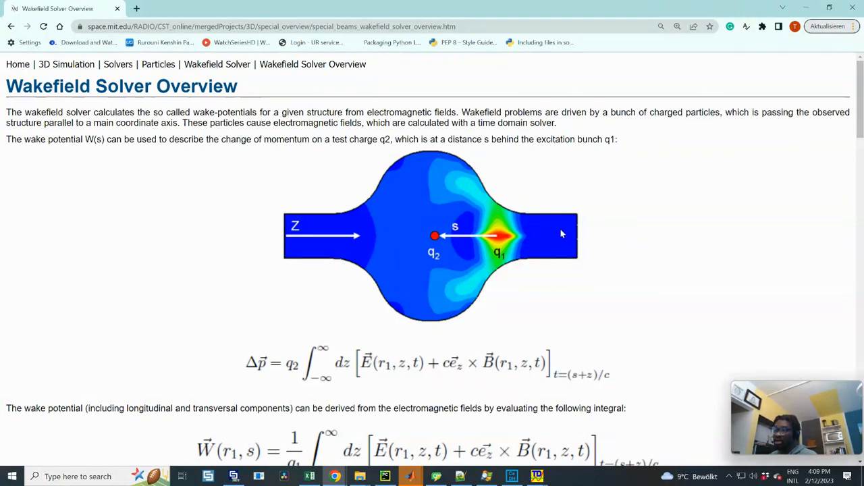
mouse_move(546, 239)
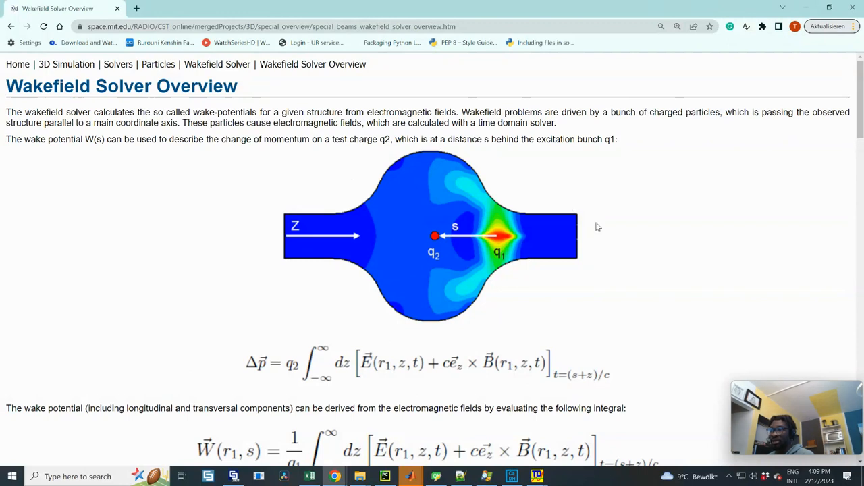
mouse_move(478, 217)
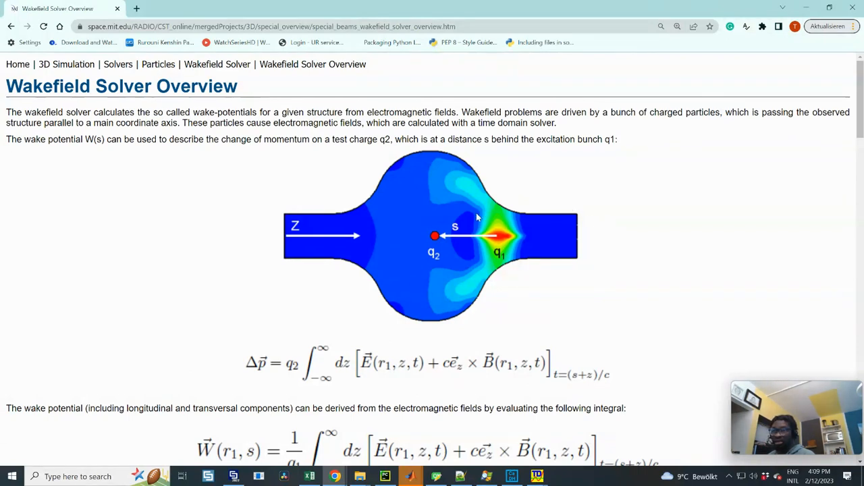
- Scroll down the Wakefield Solver Overview page to the wake potential equations
scroll("down", 3)
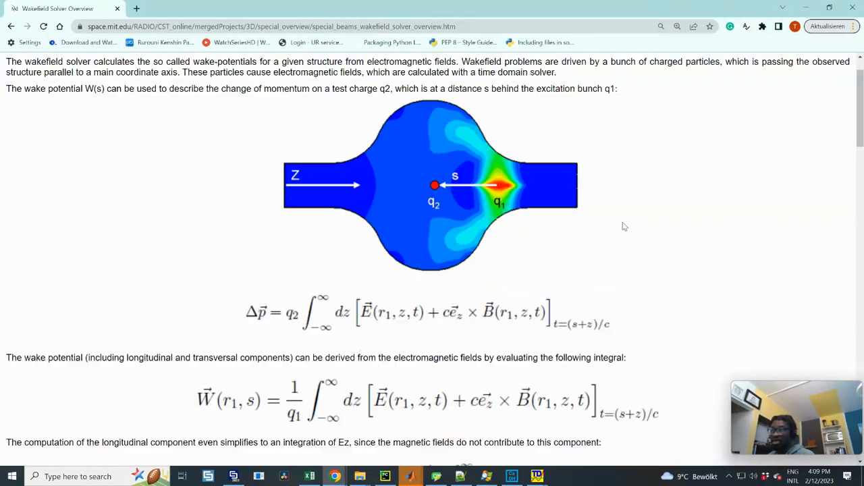
scroll("down", 3)
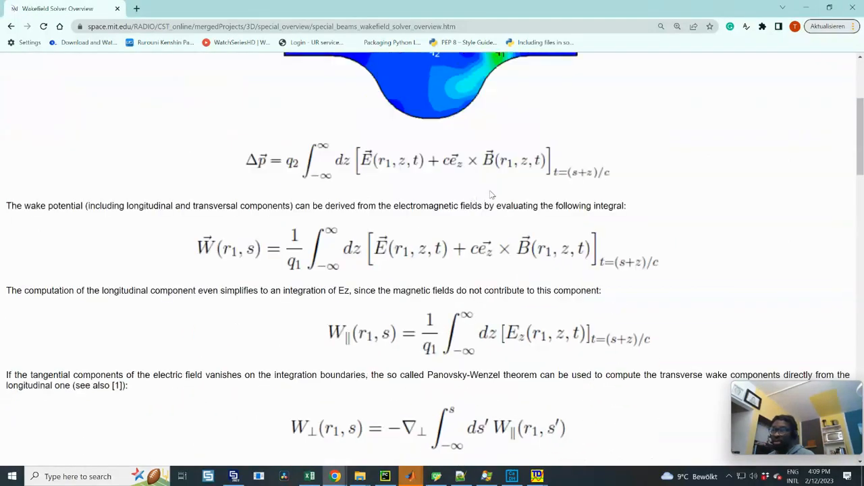
scroll("down", 3)
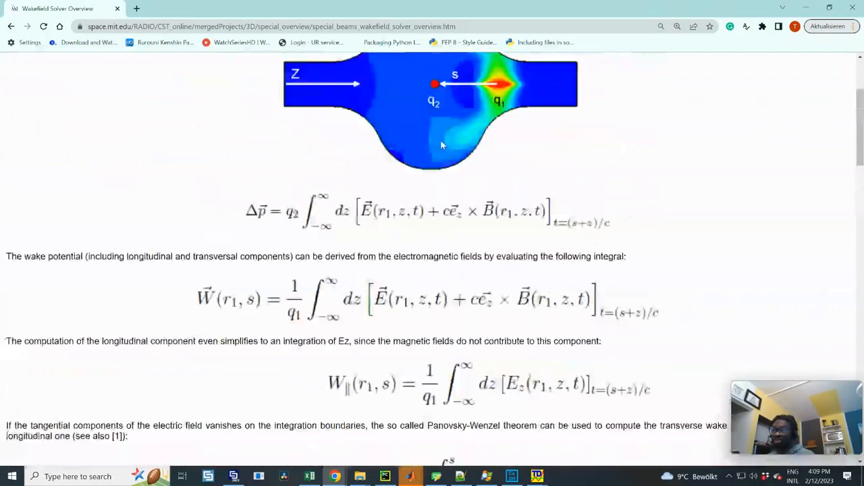
scroll("down", 3)
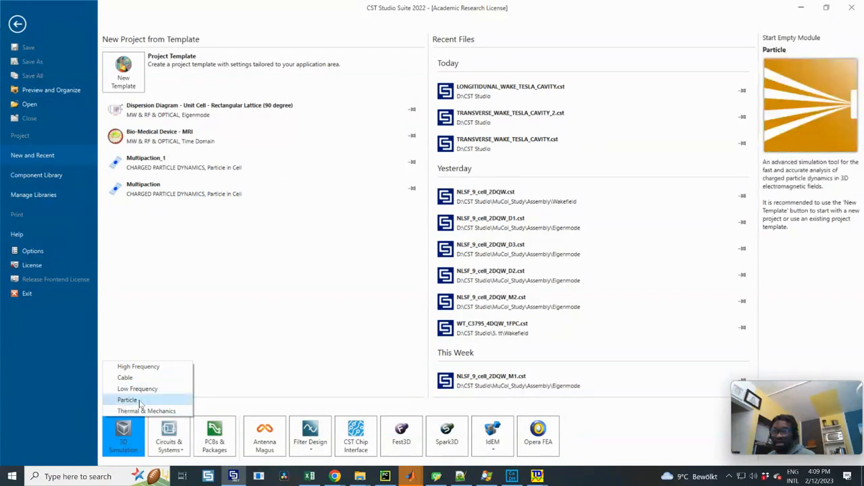
mouse_move(144, 404)
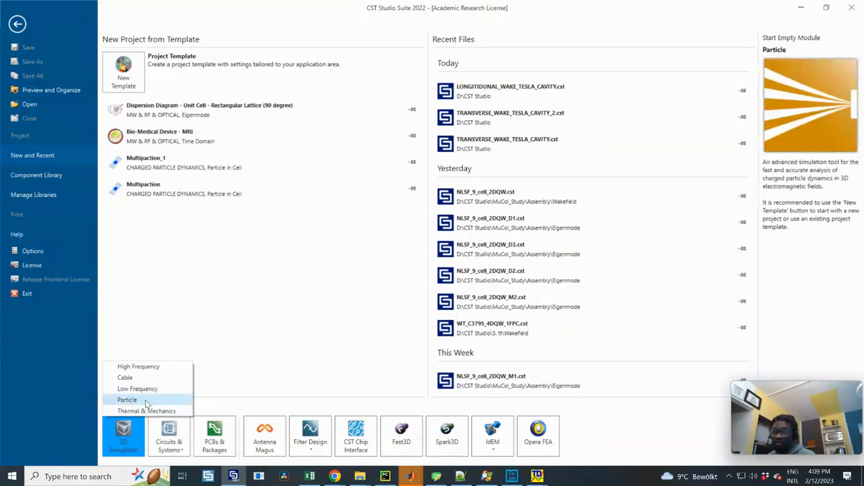
mouse_move(138, 388)
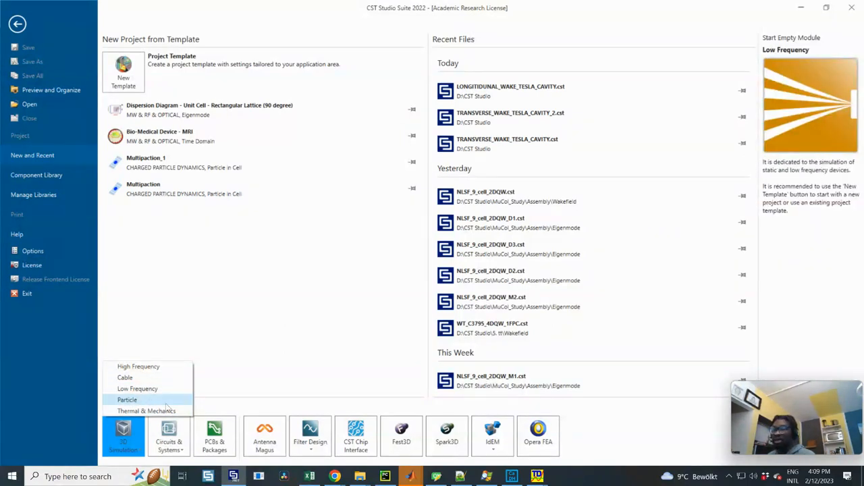
mouse_move(137, 366)
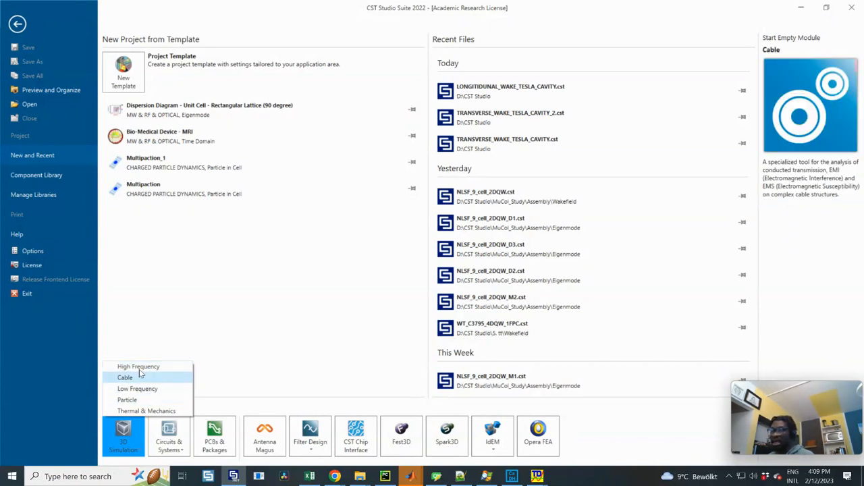
mouse_move(137, 366)
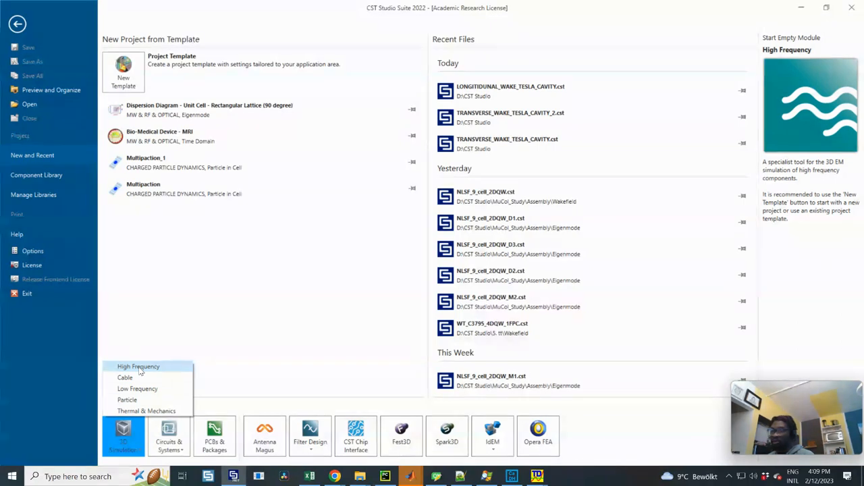
- Create an empty High Frequency 3D simulation project from the start page
left_click(137, 366)
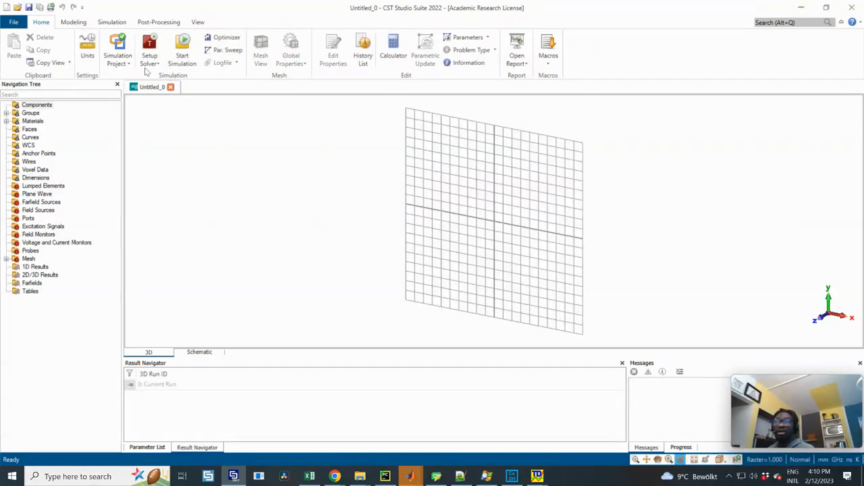
left_click(149, 52)
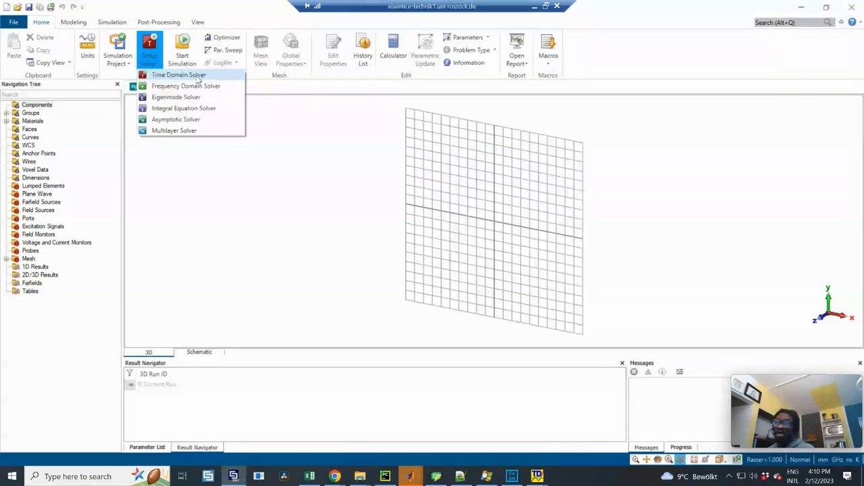
mouse_move(176, 97)
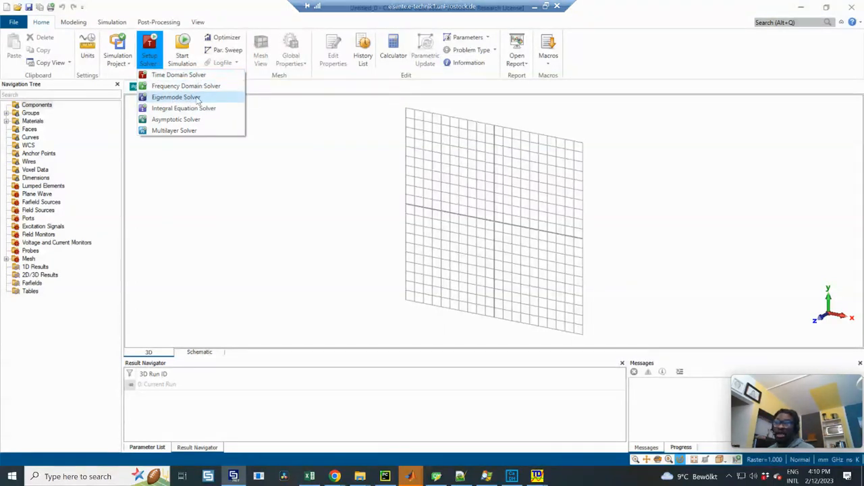
mouse_move(189, 130)
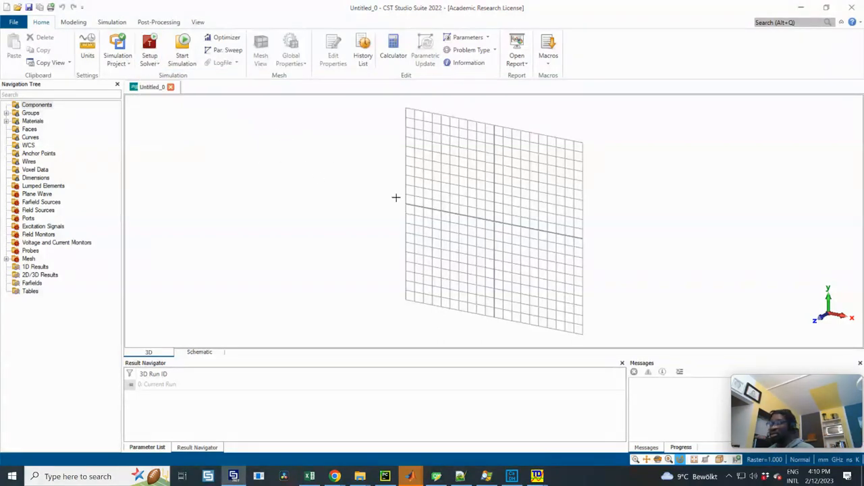
mouse_move(670, 296)
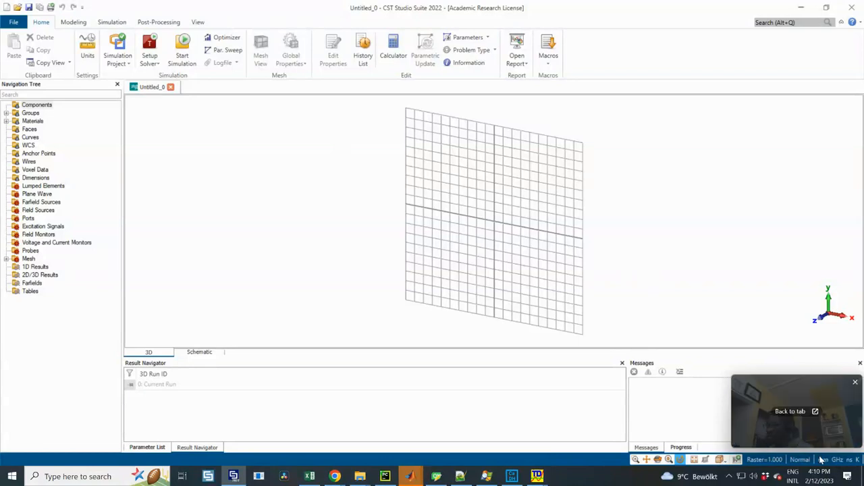
- Set the project frequency unit to MHz, keeping millimetres and nanoseconds
left_click(87, 51)
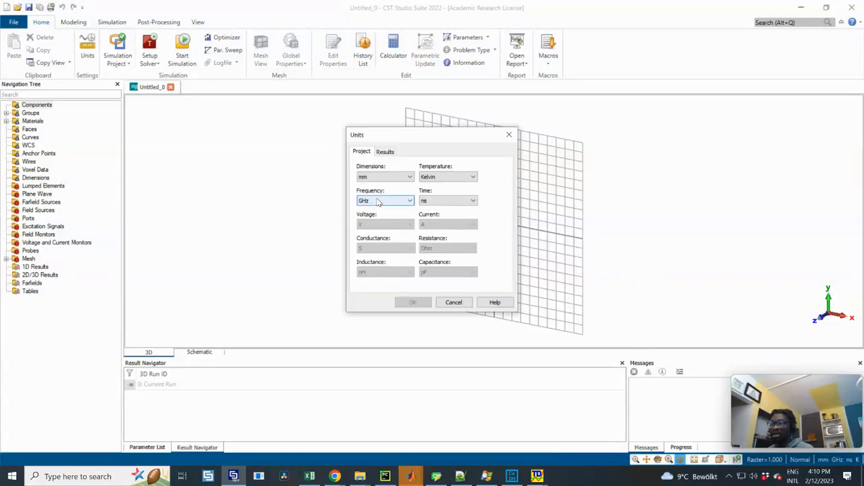
left_click(385, 199)
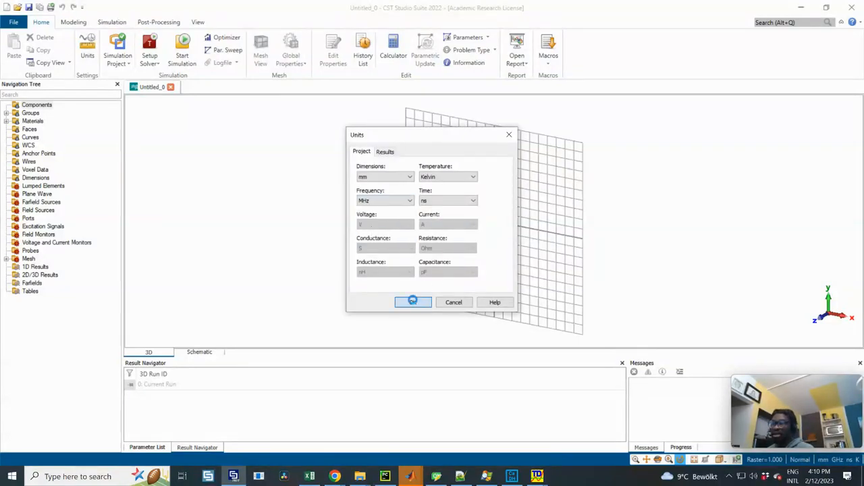
left_click(413, 302)
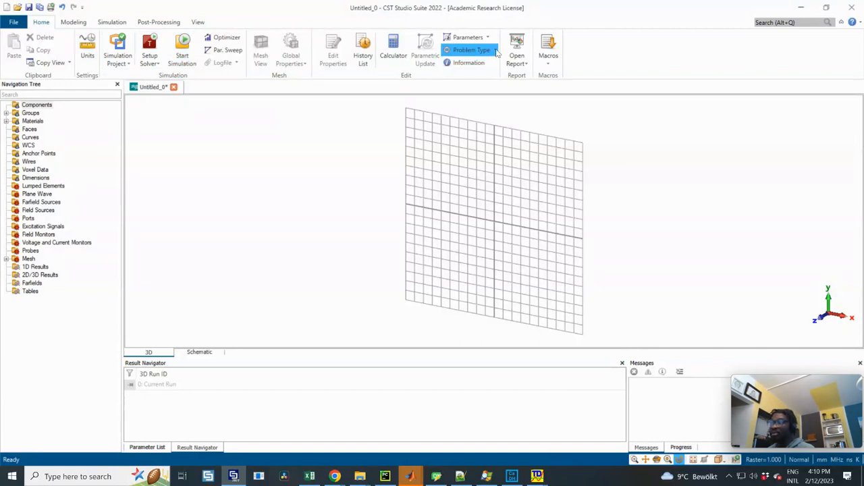
- Choose Wakefield Solver as the project's solver from the Home problem-type list
left_click(470, 50)
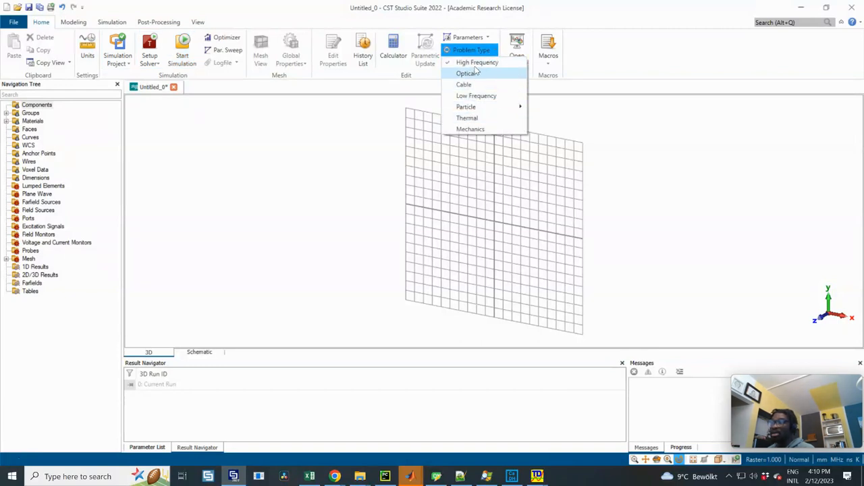
mouse_move(475, 94)
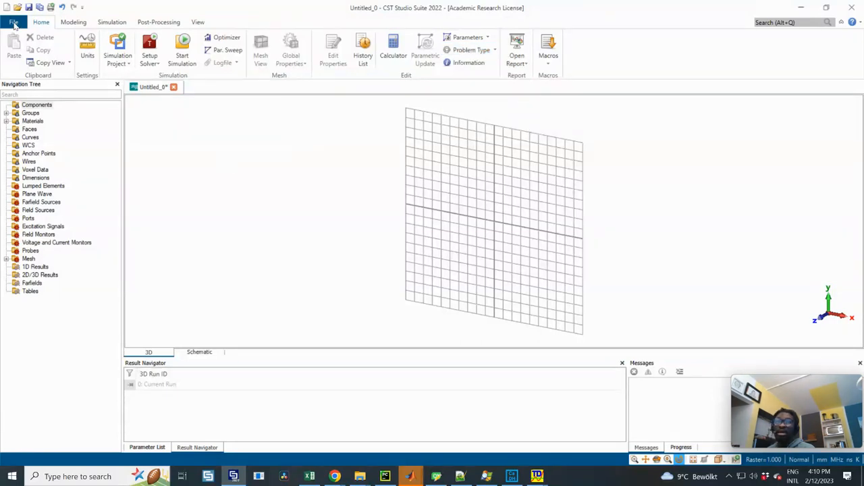
left_click(14, 21)
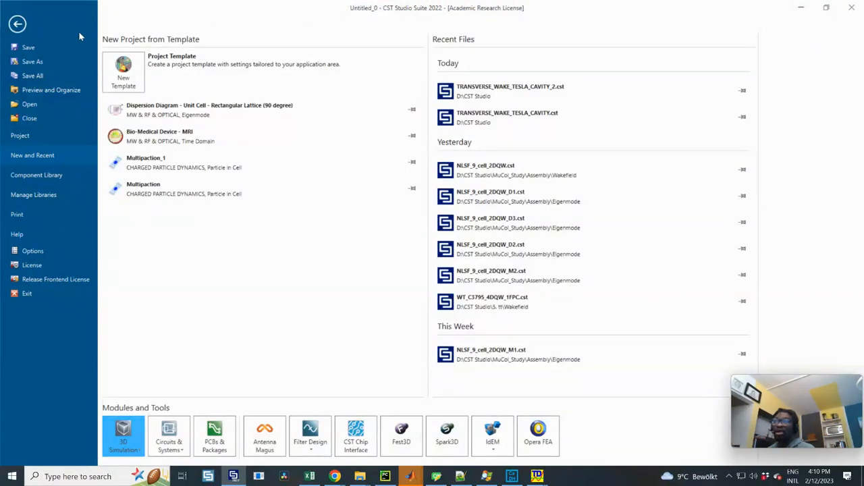
left_click(17, 24)
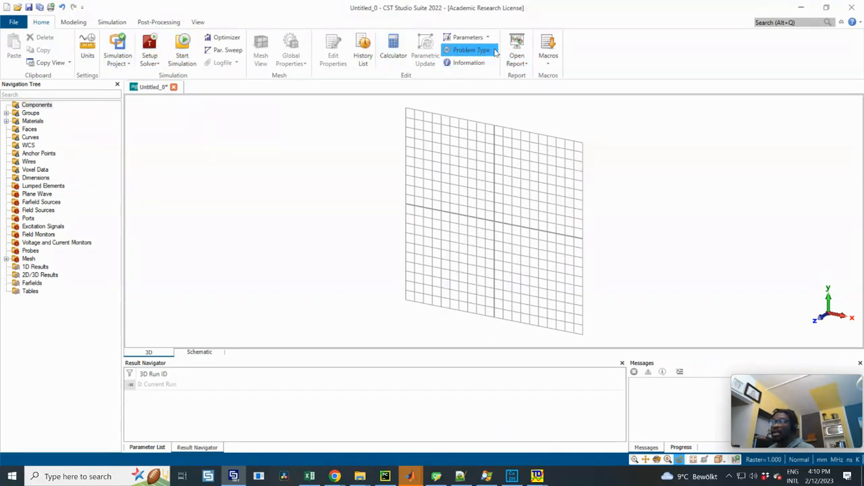
left_click(471, 50)
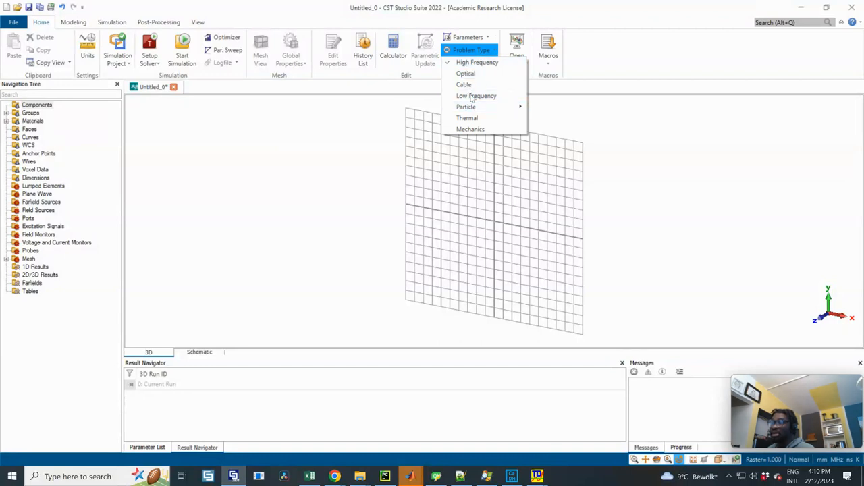
mouse_move(466, 106)
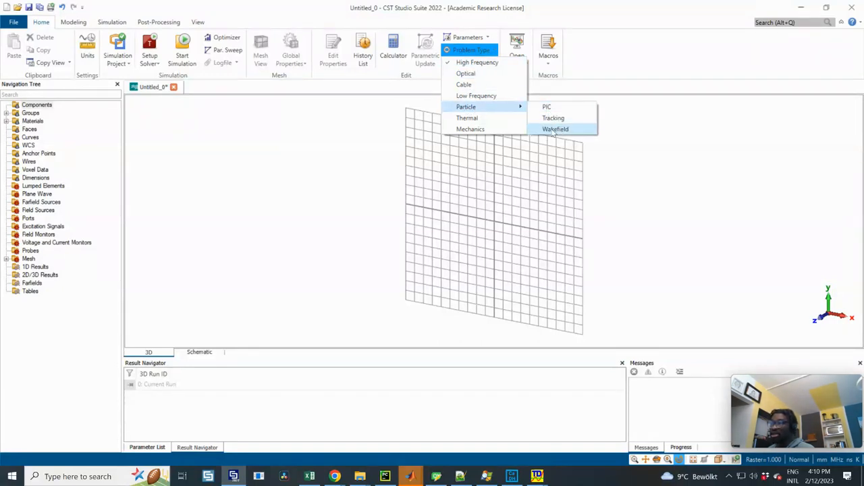
mouse_move(554, 118)
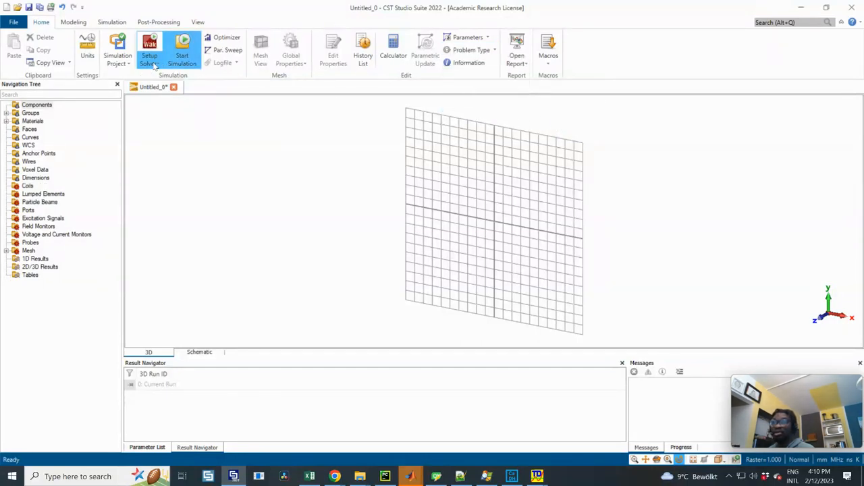
left_click(149, 52)
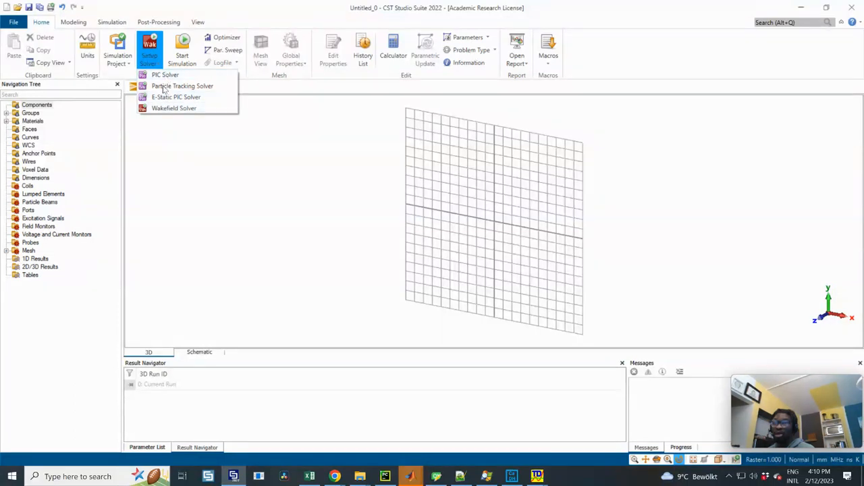
mouse_move(191, 119)
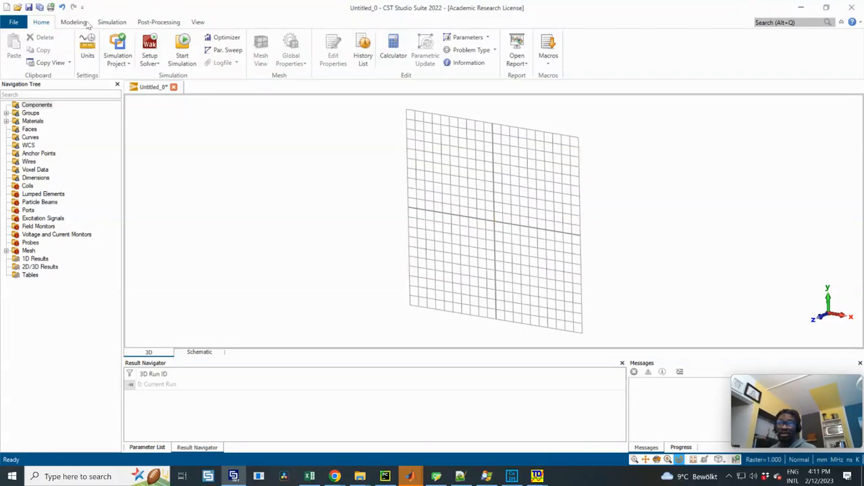
- Attempt to import the longitudinal-wake cavity file as a sub-project and dismiss its missing-model error
left_click(73, 22)
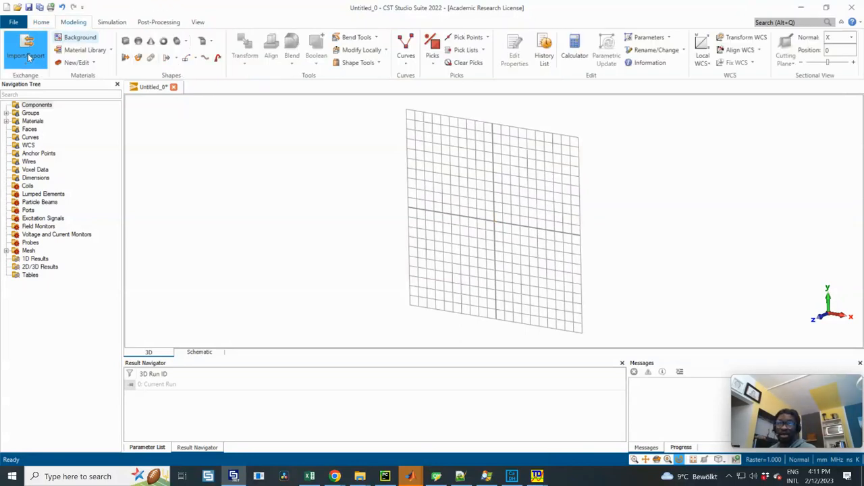
left_click(25, 51)
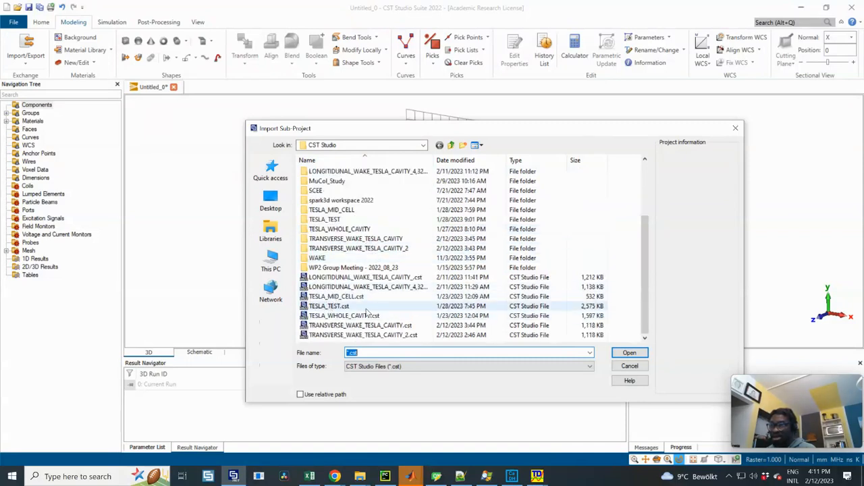
left_click(345, 316)
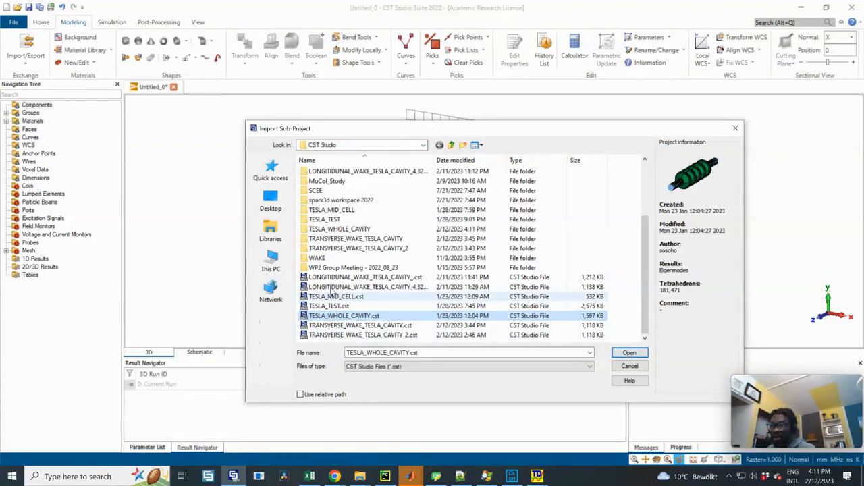
left_click(365, 277)
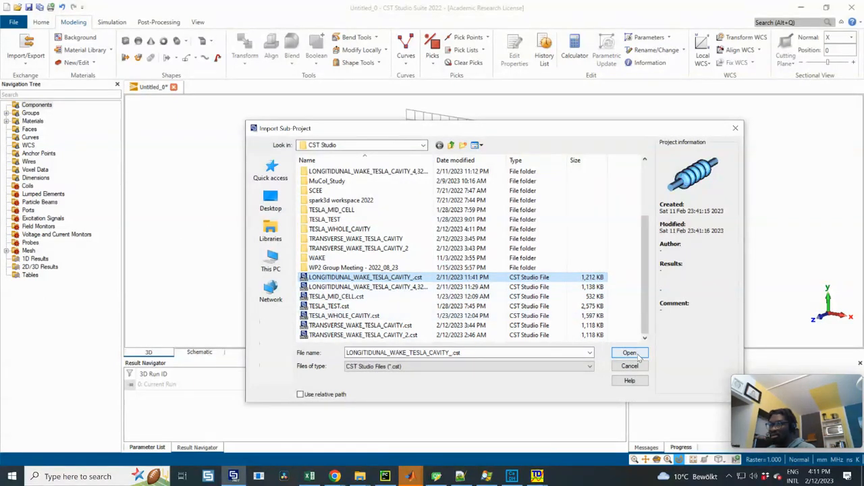
left_click(629, 353)
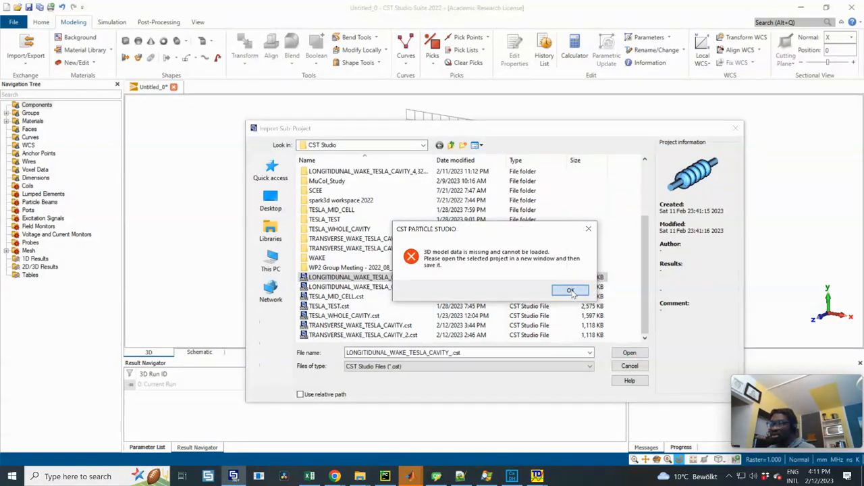
left_click(569, 290)
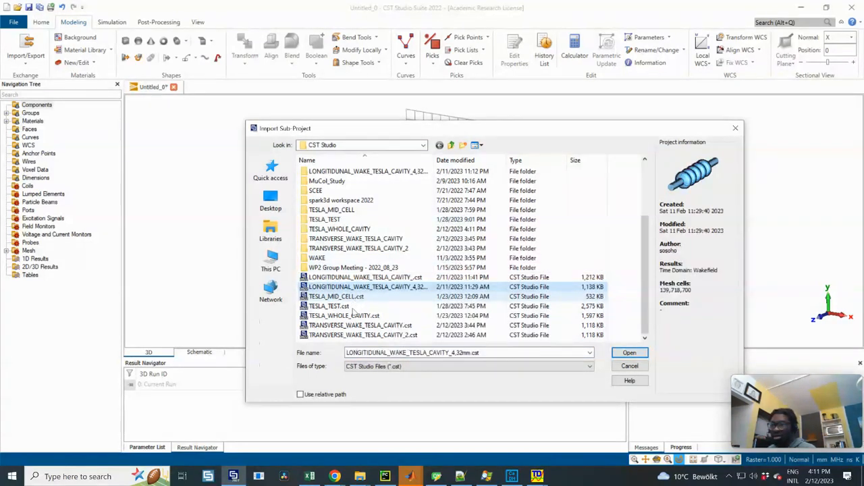
- Import TESLA_WHOLE_CAVITY.cst as a sub-project, bringing in the five-cell cavity
left_click(344, 316)
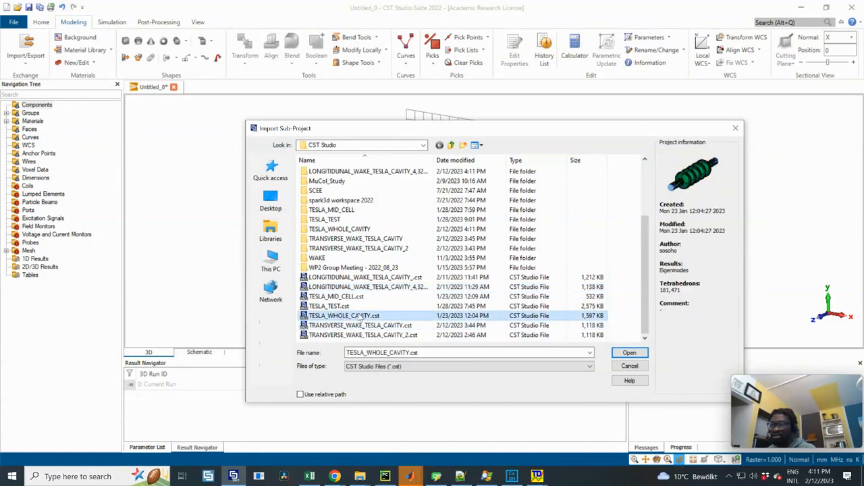
left_click(628, 352)
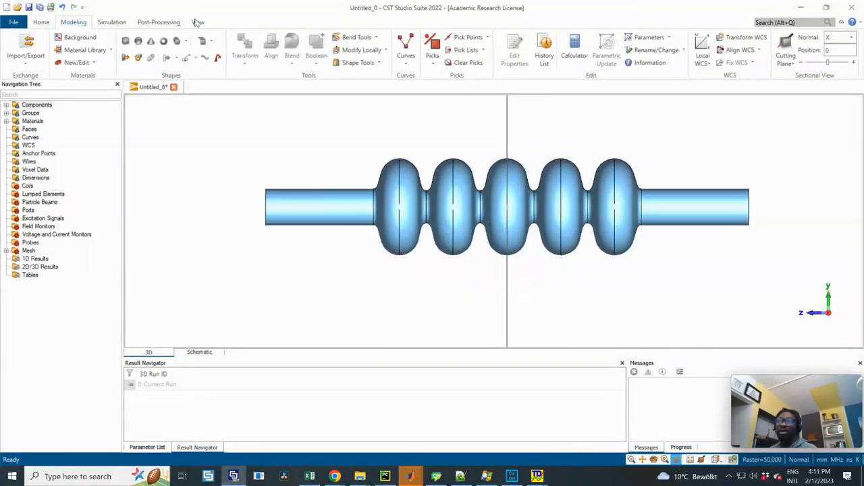
- Switch the ribbon to the Simulation setup tools for the imported cavity
left_click(197, 22)
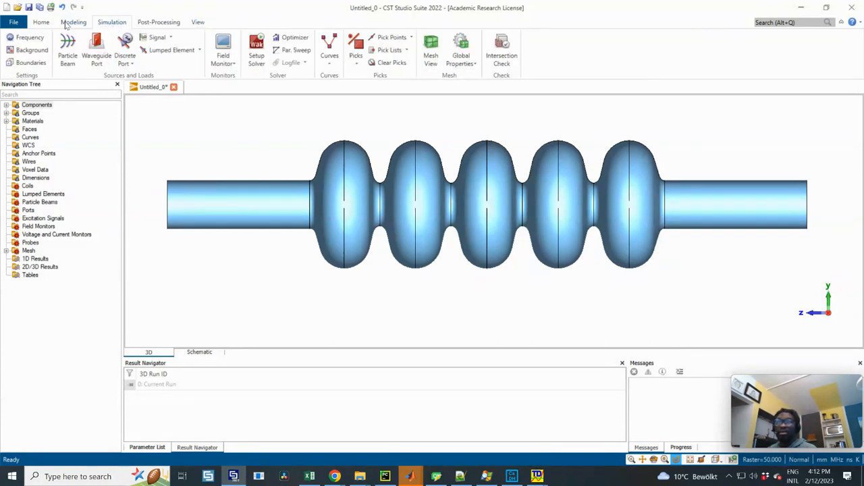
left_click(73, 22)
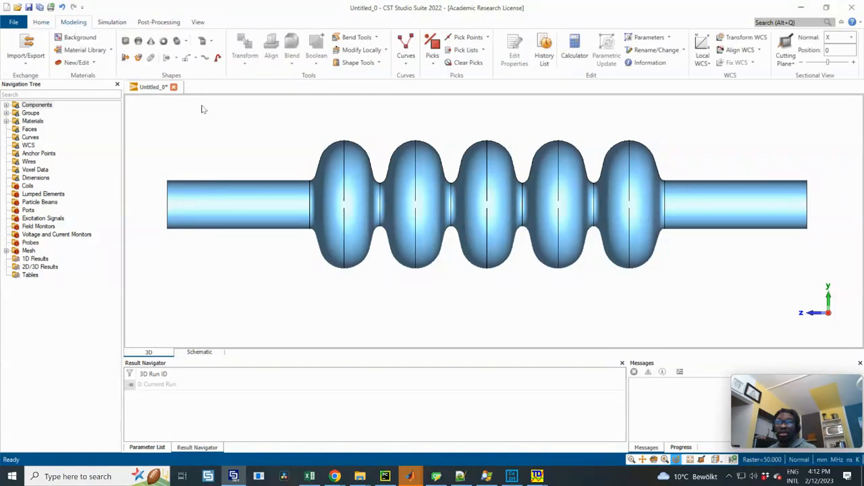
left_click(112, 21)
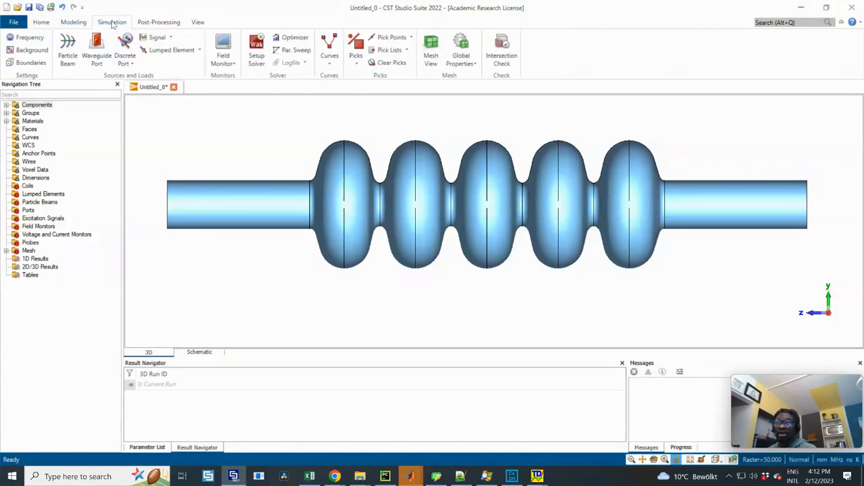
- Set the simulation frequency range to 0–4000 MHz
left_click(30, 49)
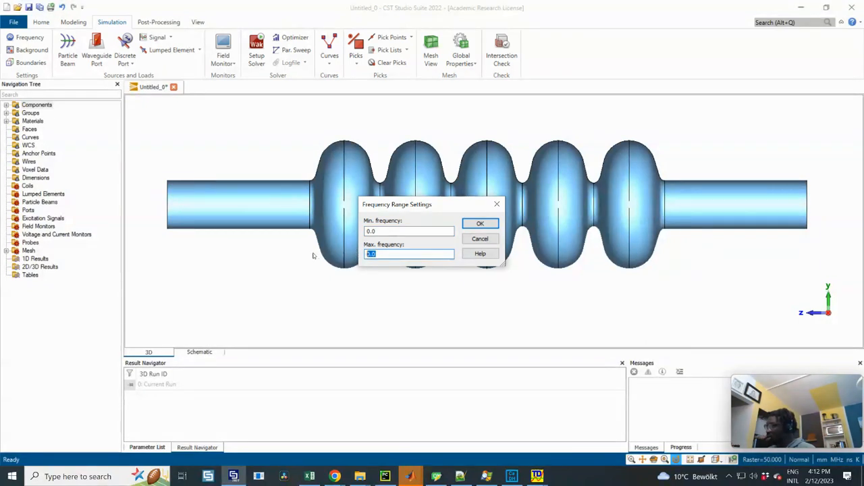
type("4000")
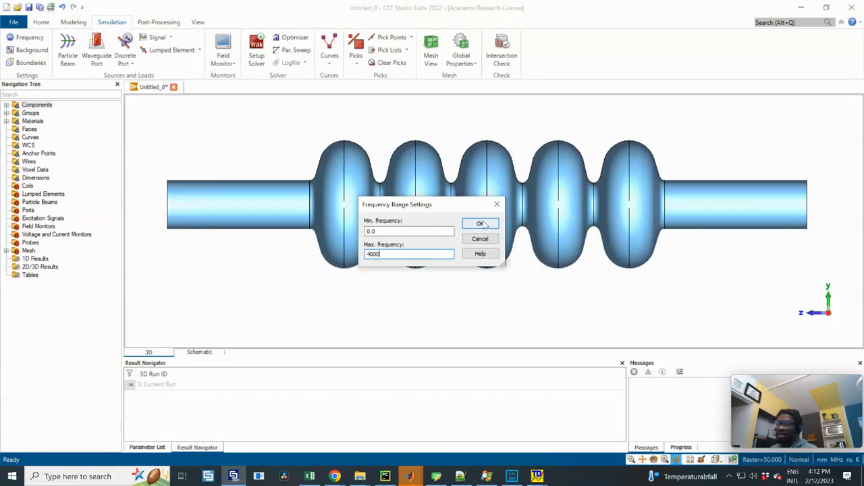
left_click(480, 225)
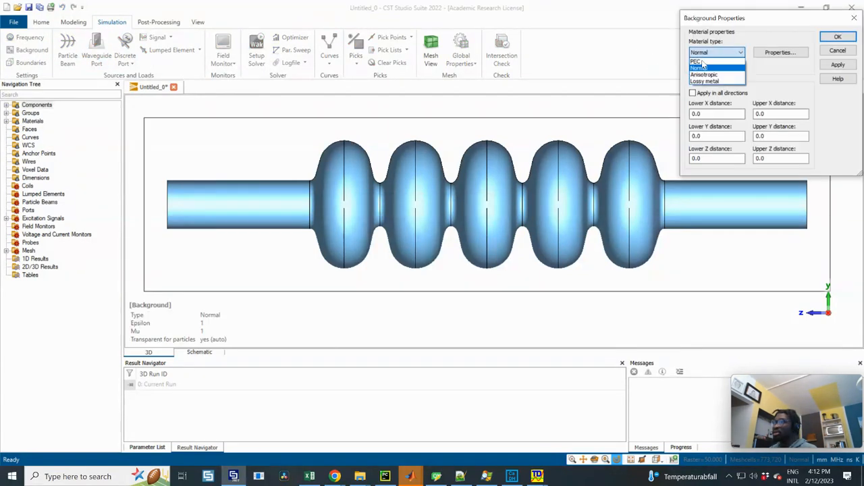
- Set the background material around the cavity to PEC
left_click(697, 62)
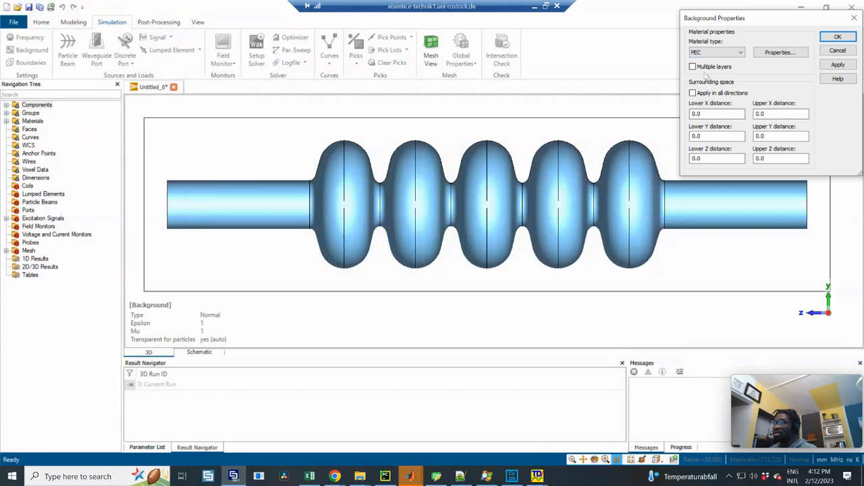
left_click(837, 36)
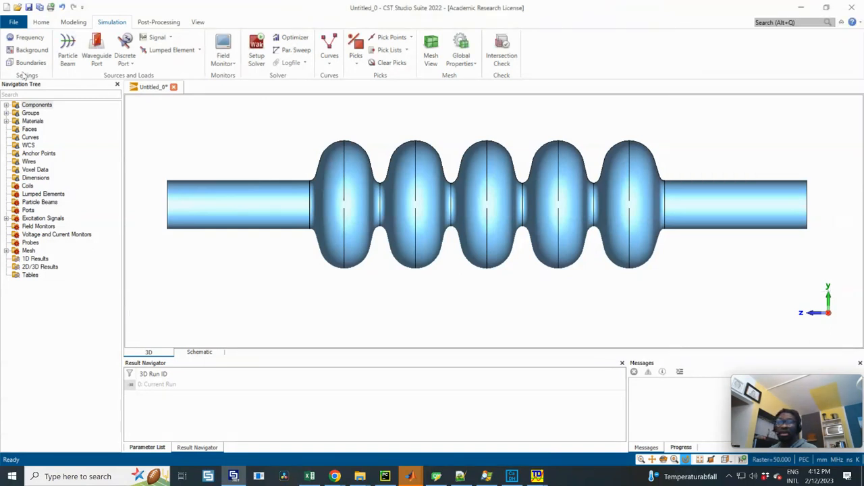
- Set electric (Et = 0) boundaries on X and Y sides and open boundaries at Zmin and Zmax
left_click(30, 63)
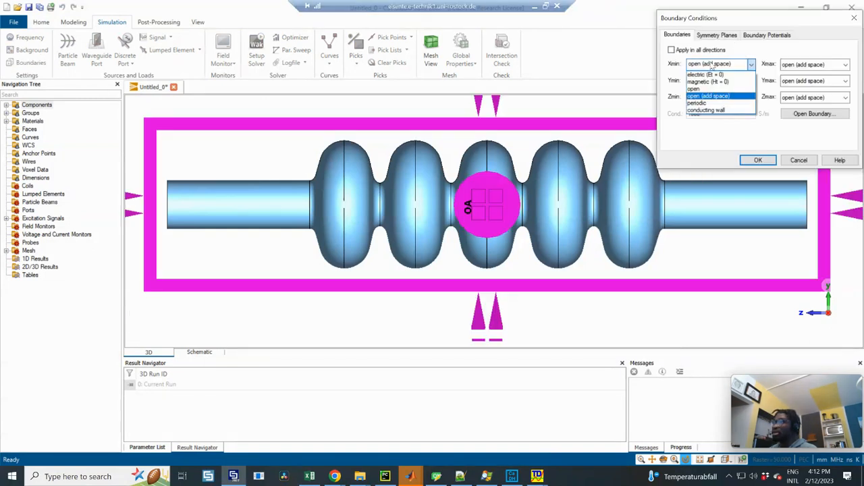
left_click(705, 74)
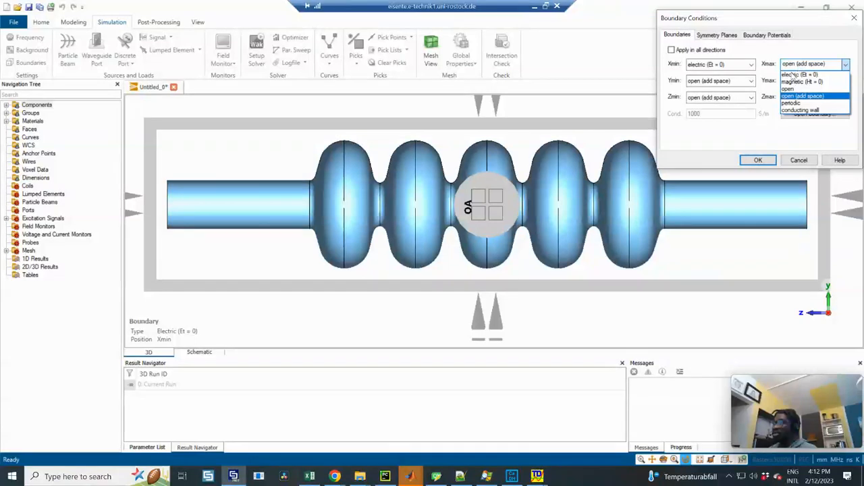
left_click(671, 48)
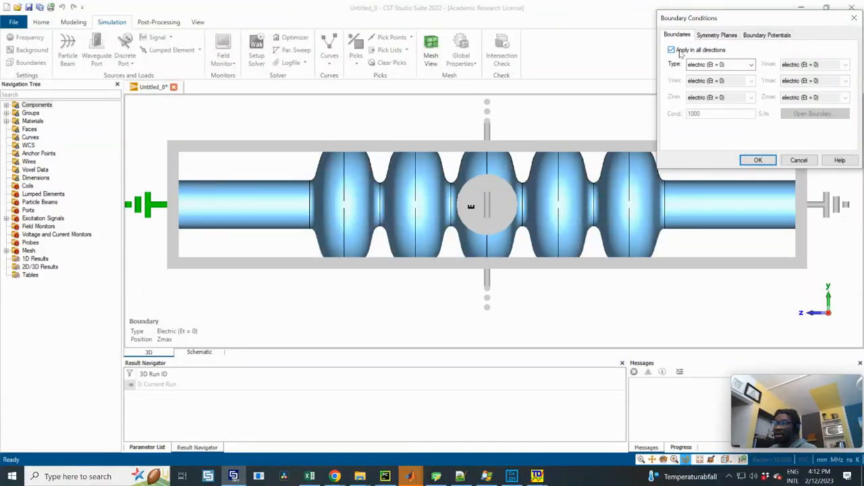
left_click(671, 49)
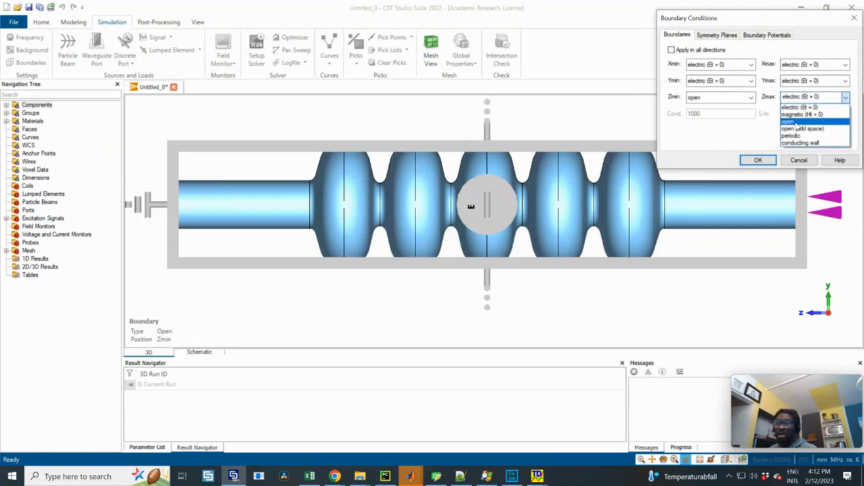
left_click(789, 121)
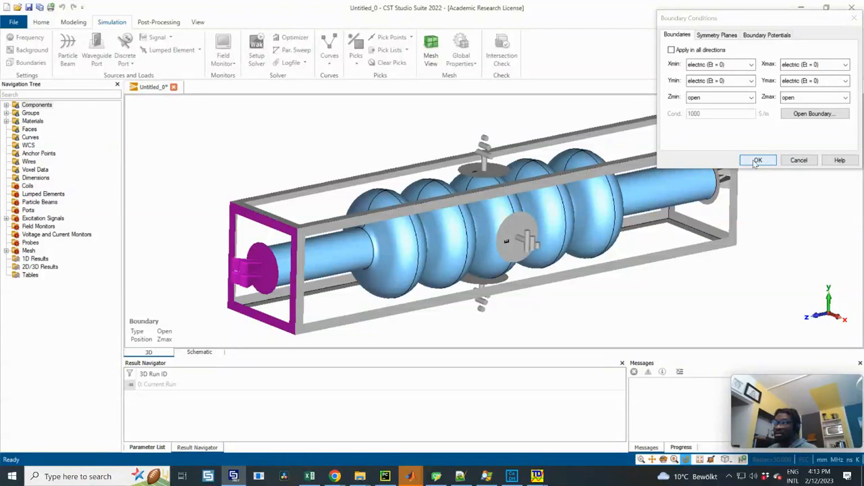
left_click(758, 159)
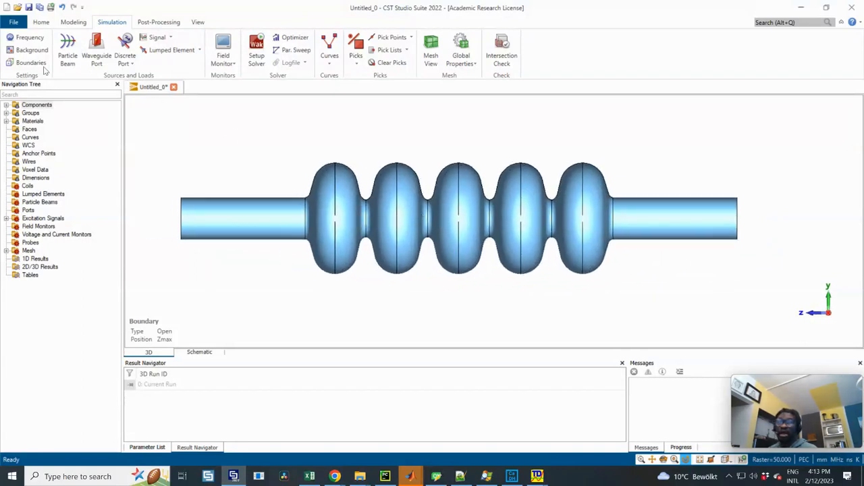
left_click(30, 62)
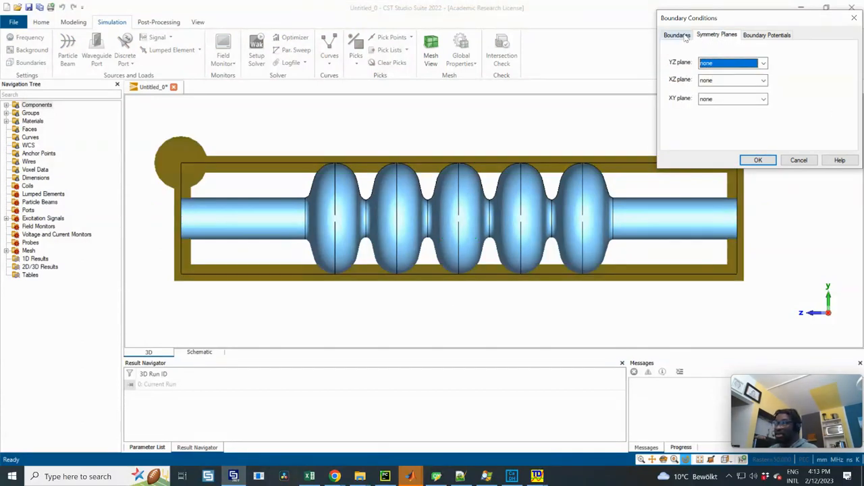
left_click(676, 35)
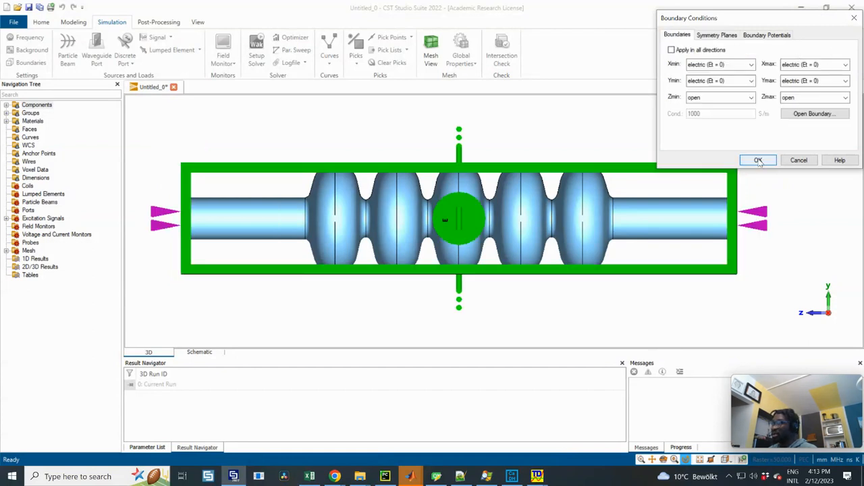
left_click(758, 159)
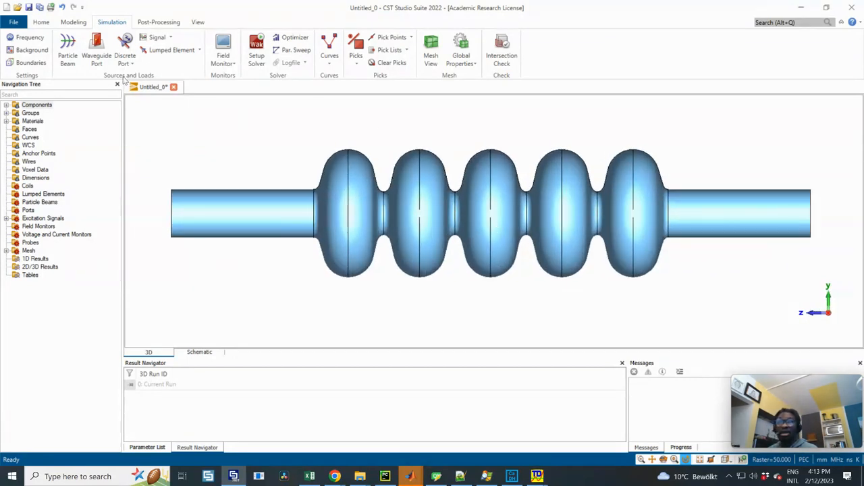
- Define a Gaussian particle beam with sigma 25, velocity 1 and charge 1e-6
left_click(68, 53)
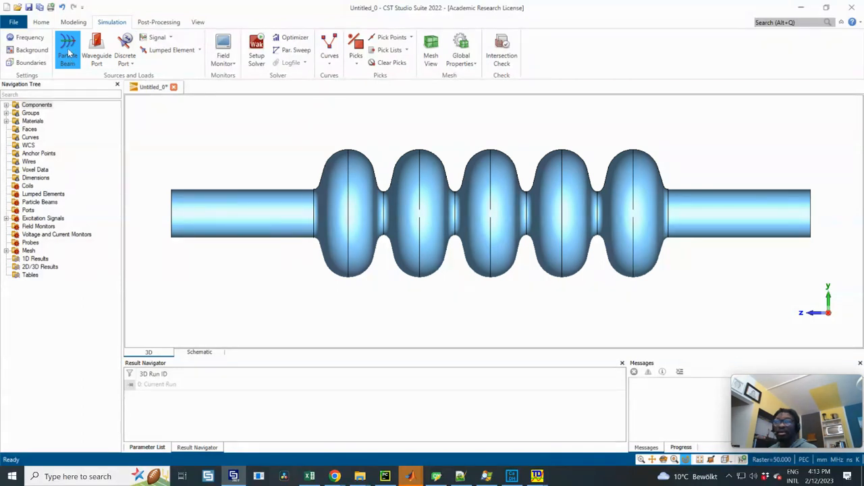
left_click(68, 52)
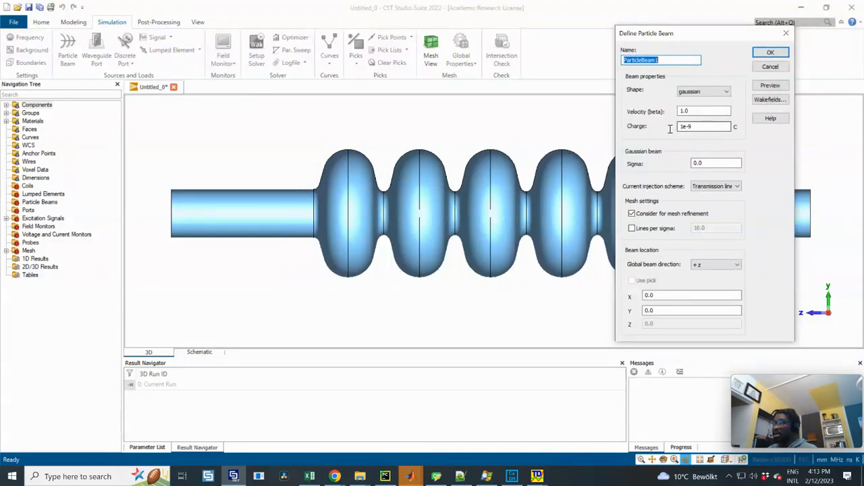
type("25")
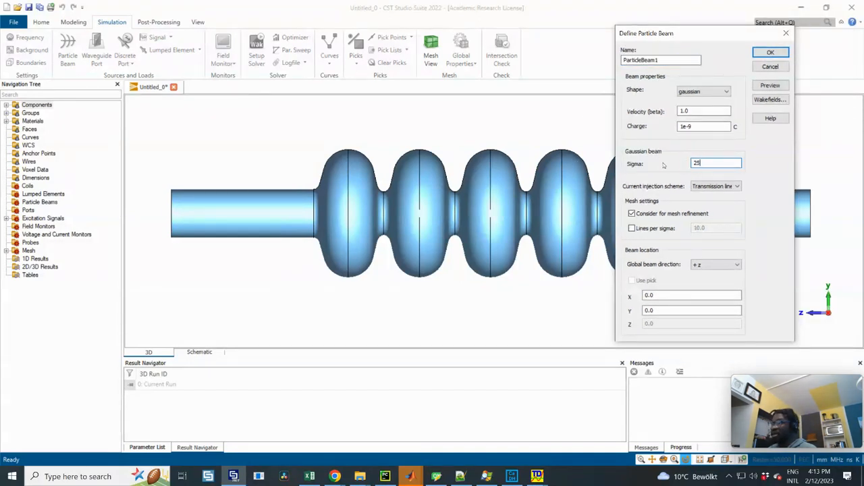
triple_click(716, 162)
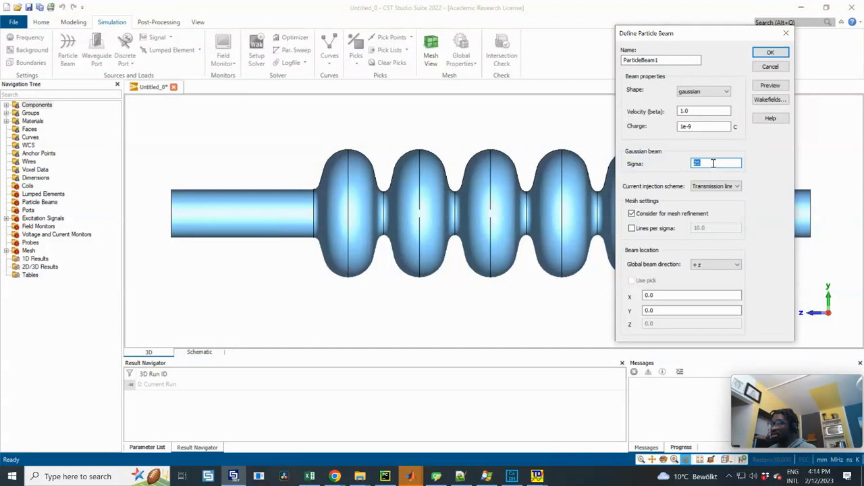
mouse_move(718, 178)
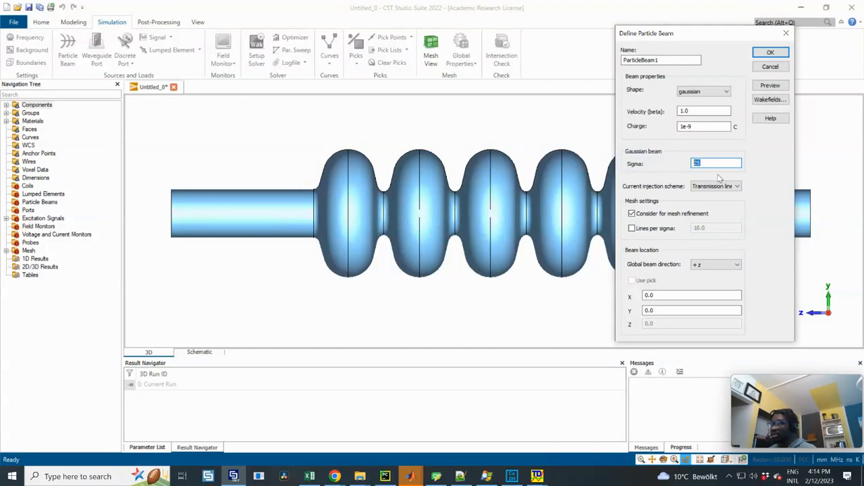
- Keep Transmission line as the beam's current injection scheme
left_click(738, 186)
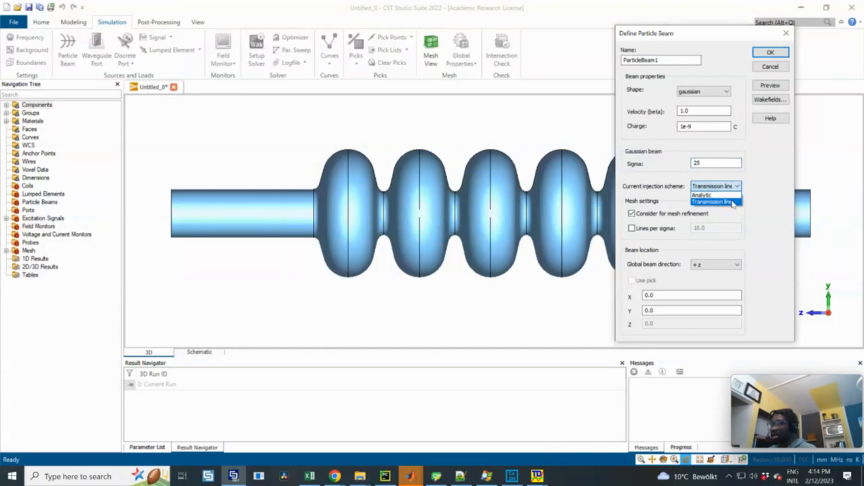
left_click(713, 203)
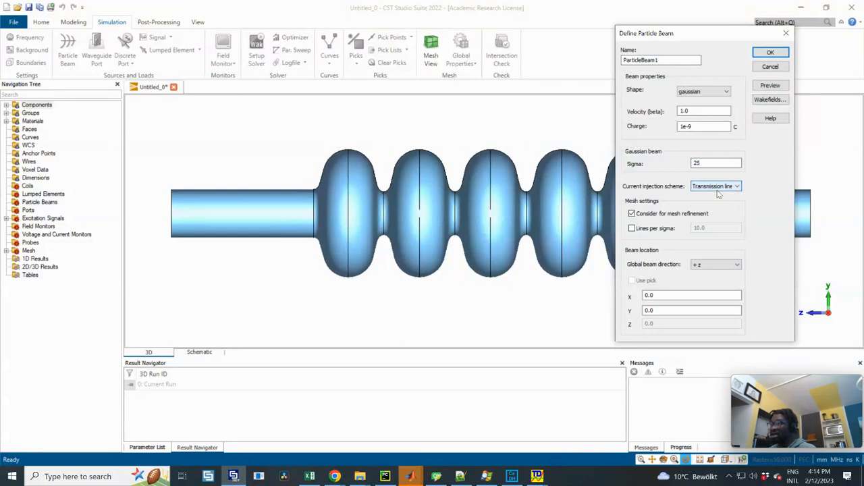
left_click(738, 186)
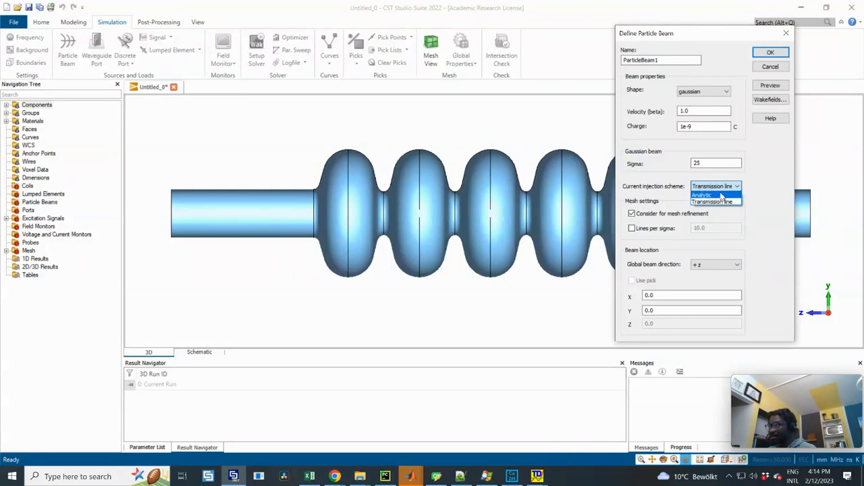
left_click(713, 203)
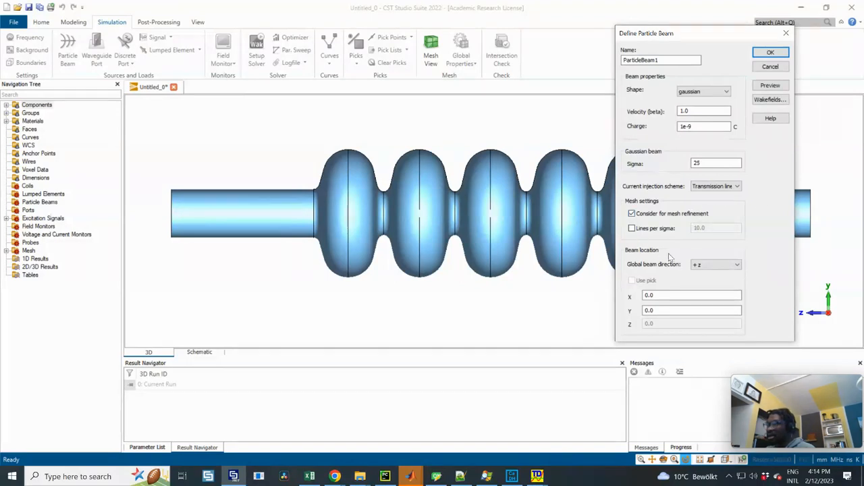
mouse_move(659, 139)
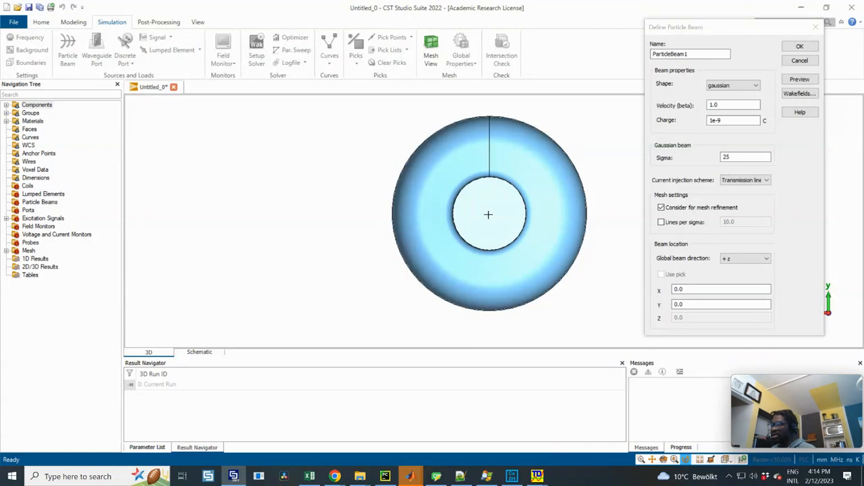
mouse_move(505, 211)
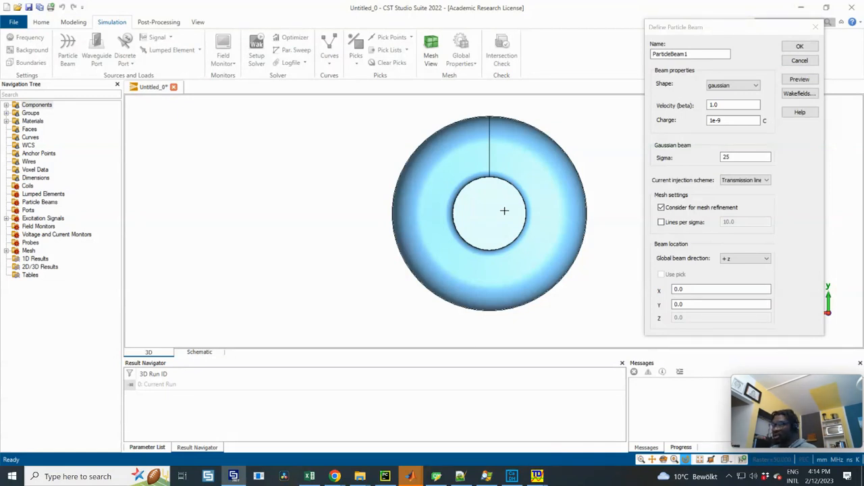
mouse_move(491, 213)
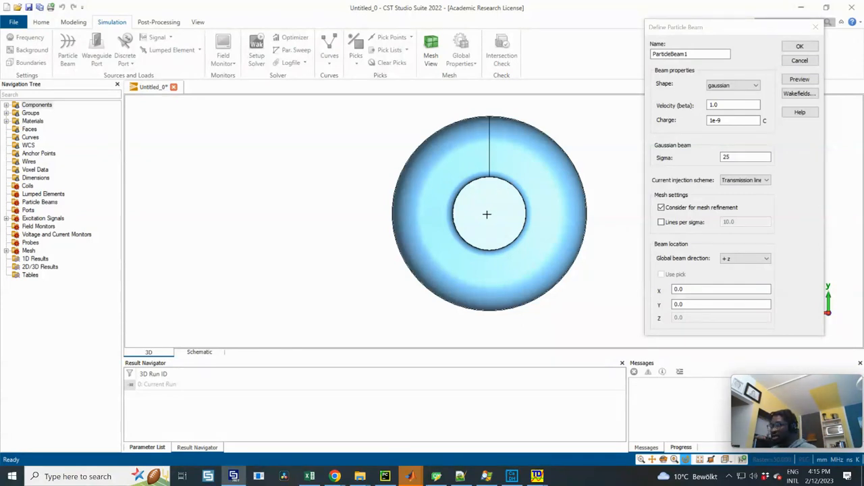
mouse_move(494, 216)
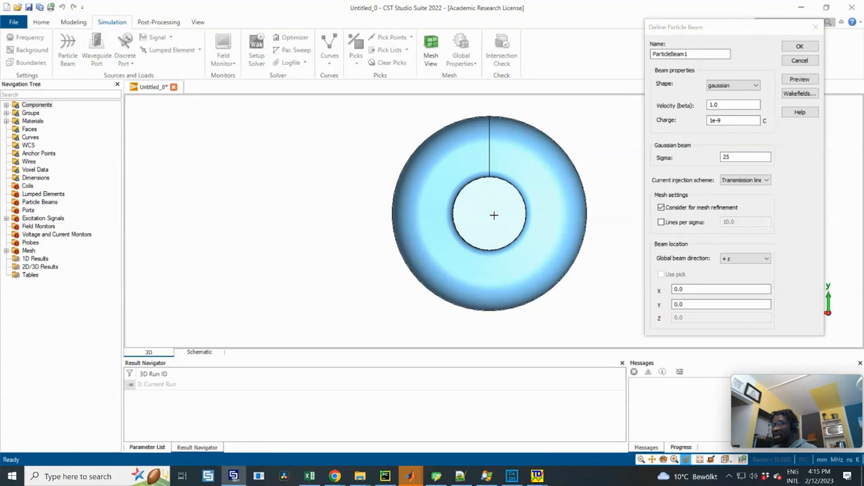
mouse_move(499, 215)
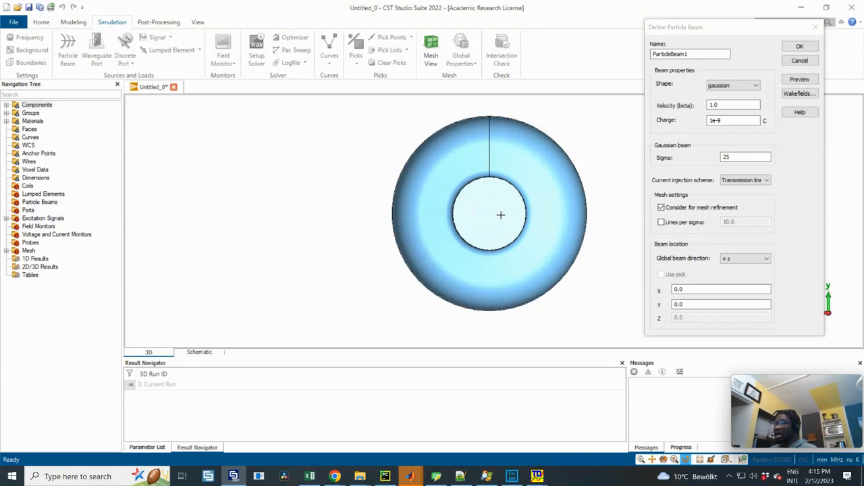
mouse_move(570, 247)
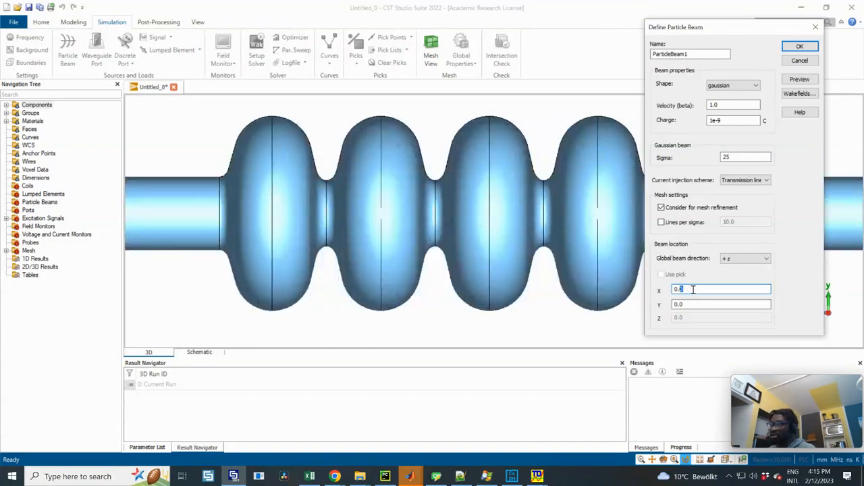
- Set the beam's Y position to the parameter offset and go to the wakefield settings
left_click(721, 304)
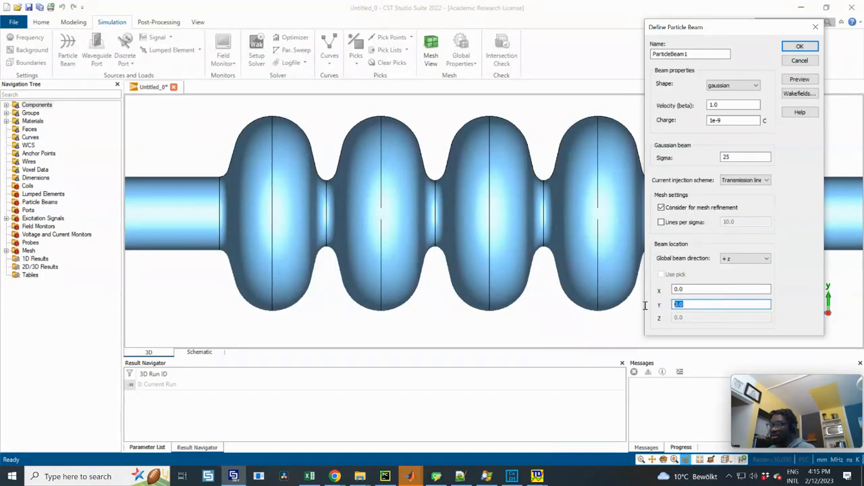
type("x_tr")
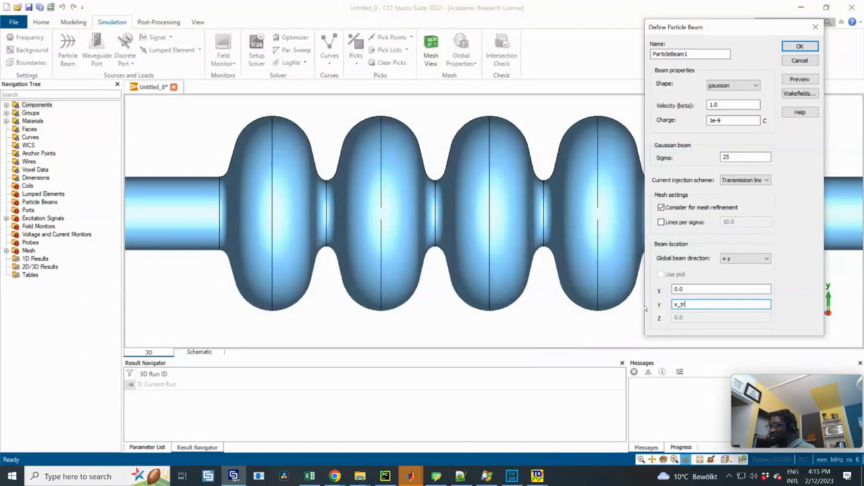
type("offset")
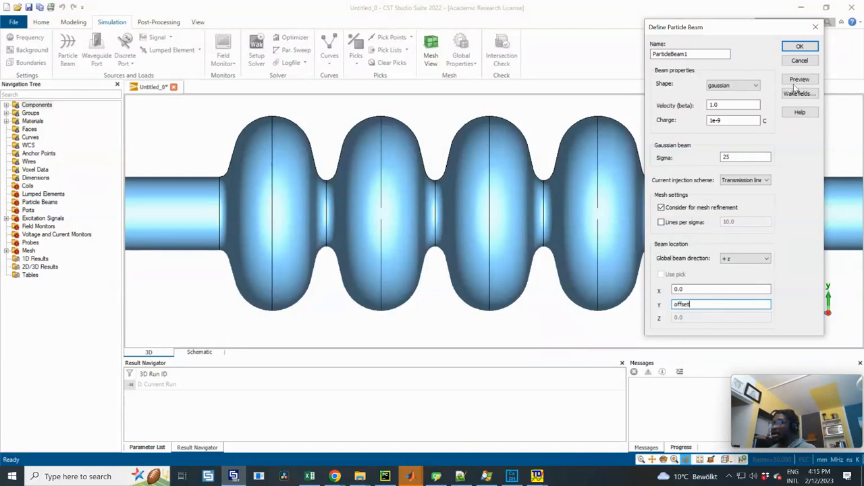
left_click(799, 93)
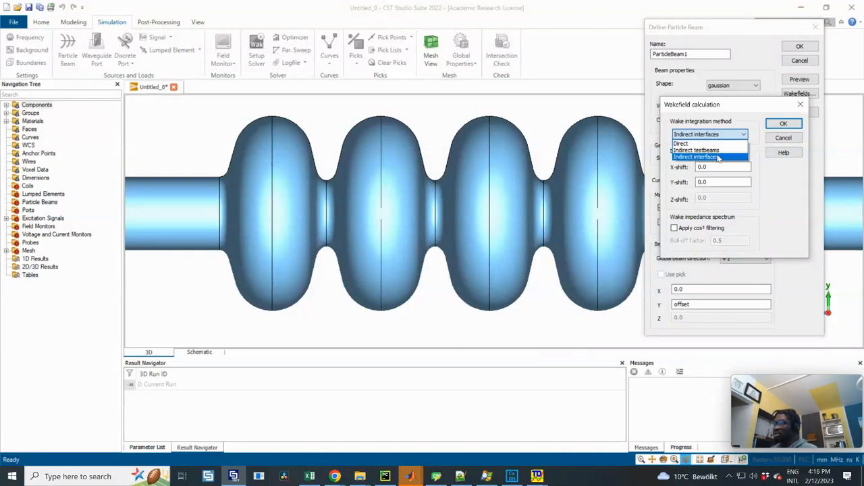
- Keep indirect interfaces, enable cos² filtering, set Y-shift to -offset and confirm
left_click(694, 157)
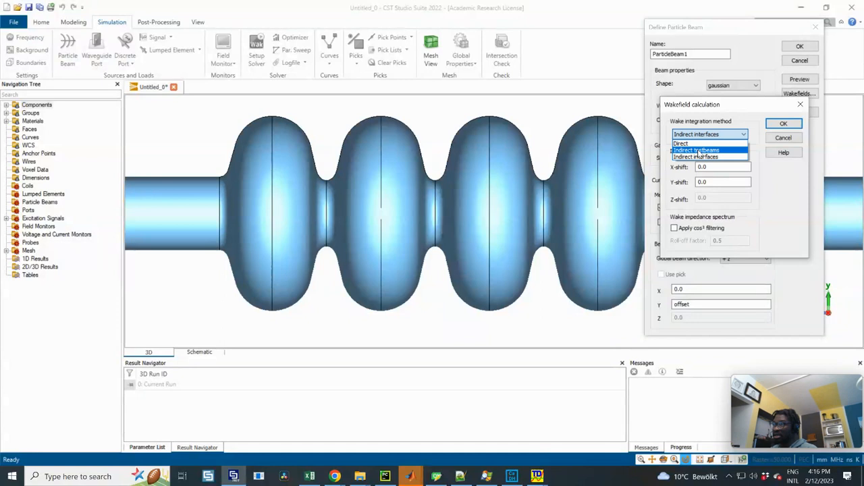
left_click(696, 157)
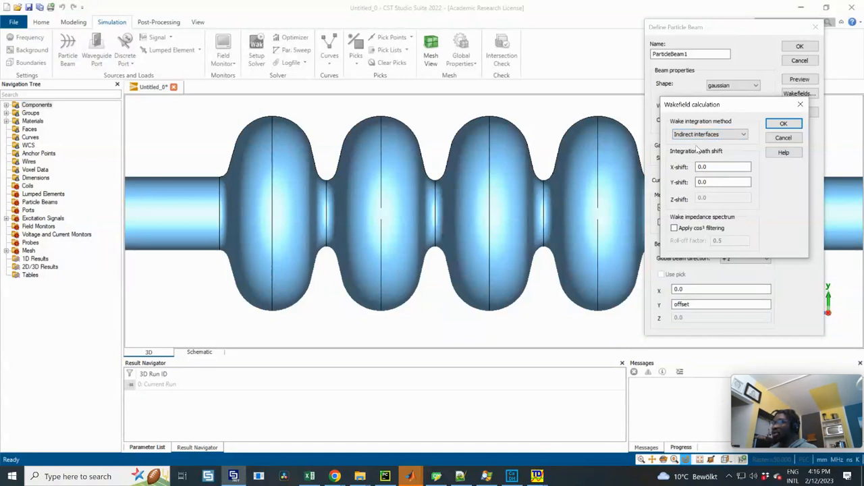
left_click(674, 227)
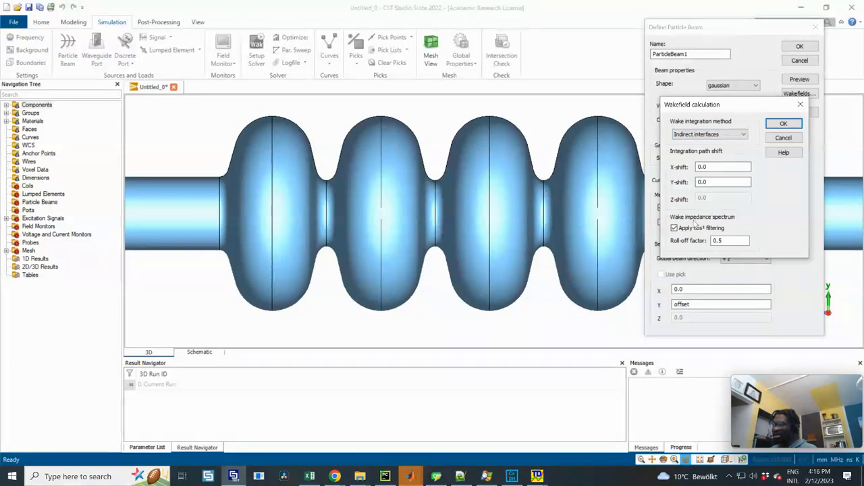
left_click(722, 182)
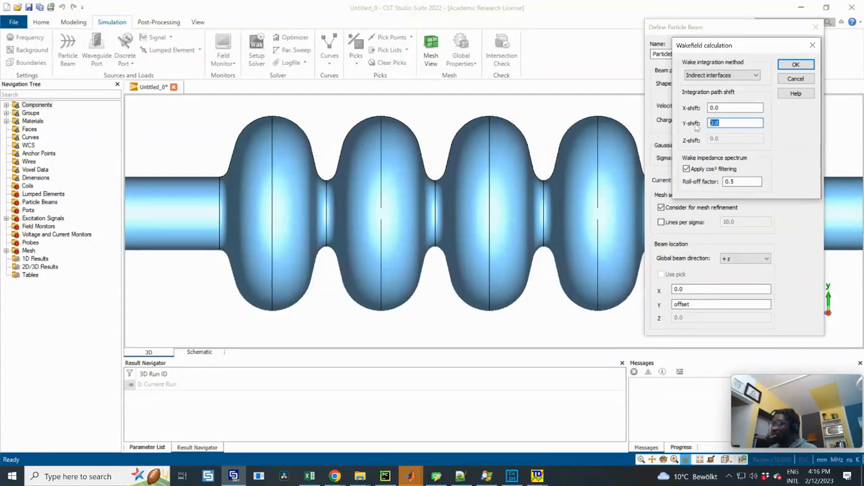
type("-")
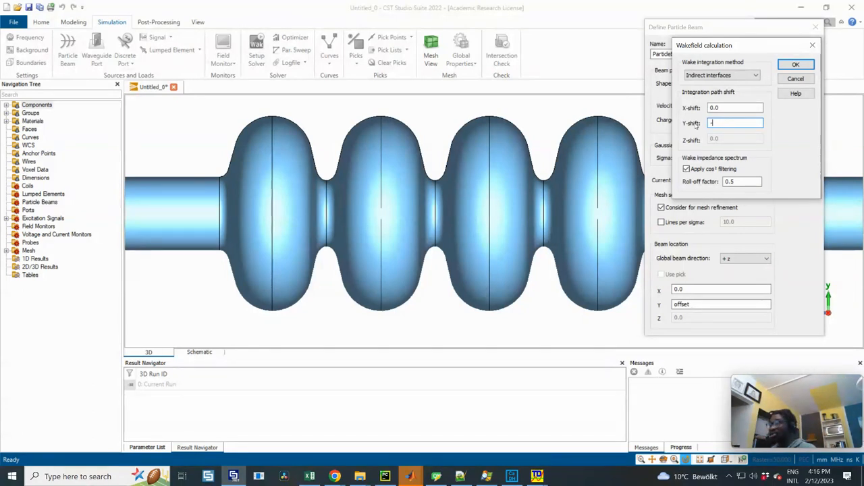
type("-0")
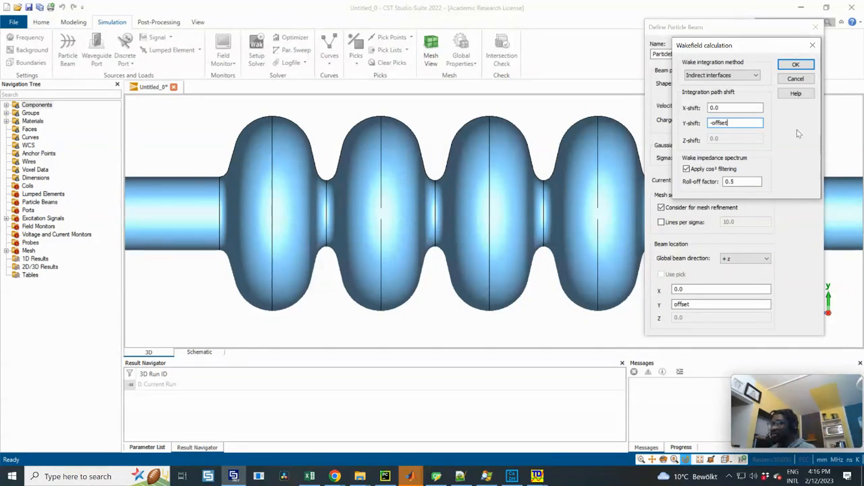
left_click(795, 65)
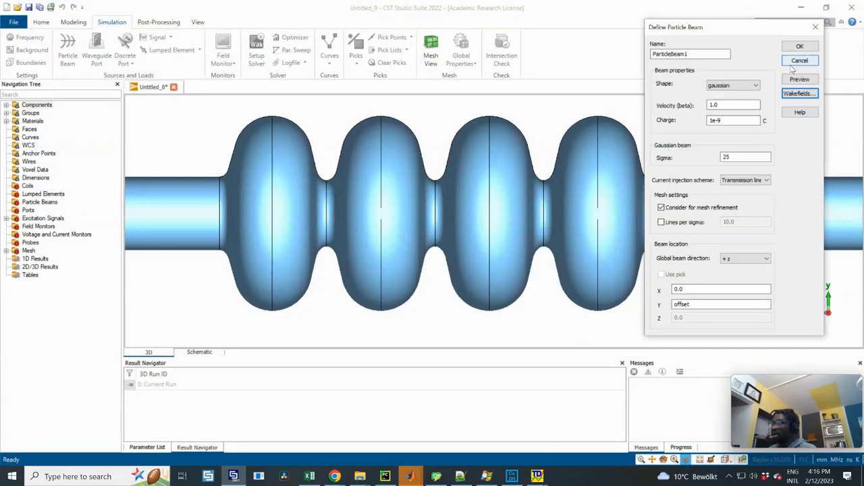
- Confirm the Gaussian beam (sigma 25, charge 1e-9) and define offset as 10
left_click(799, 46)
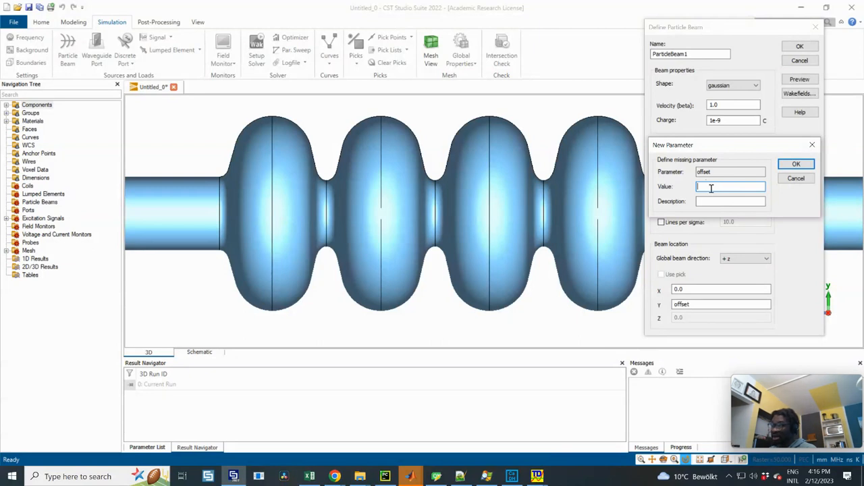
mouse_move(260, 307)
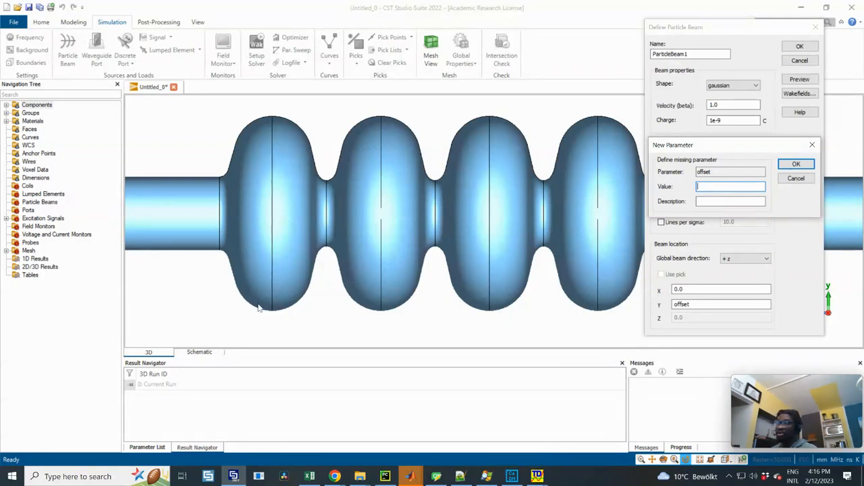
mouse_move(154, 391)
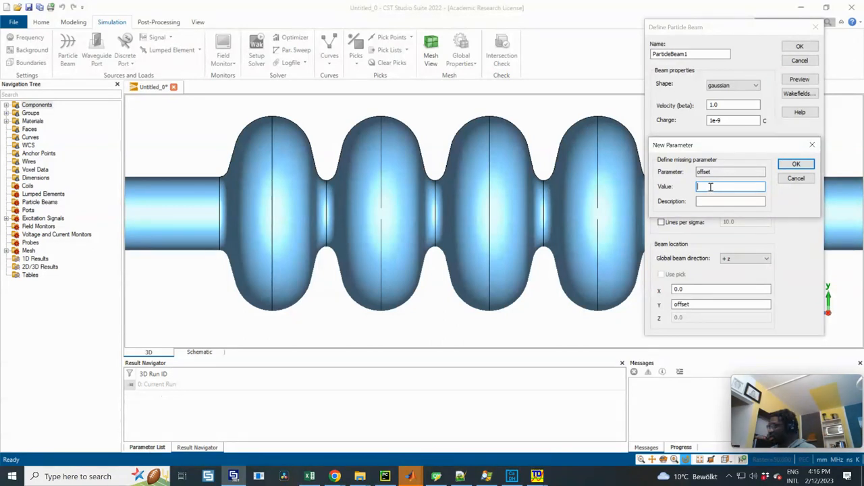
type("10")
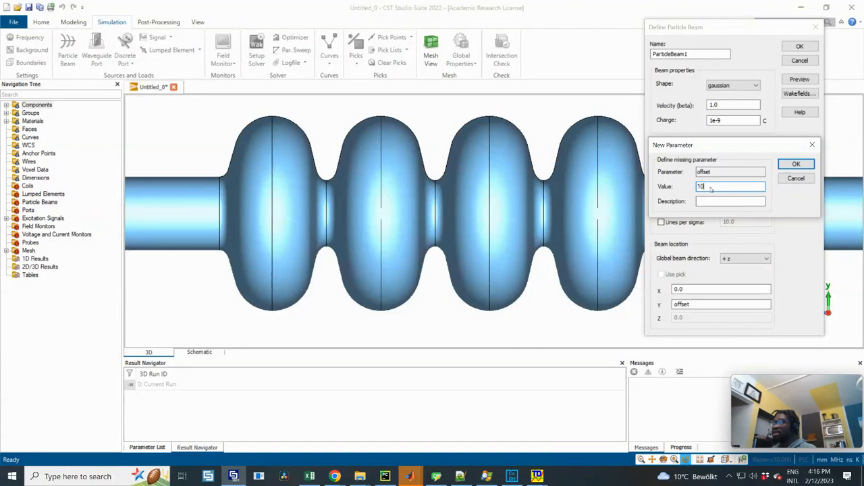
mouse_move(710, 186)
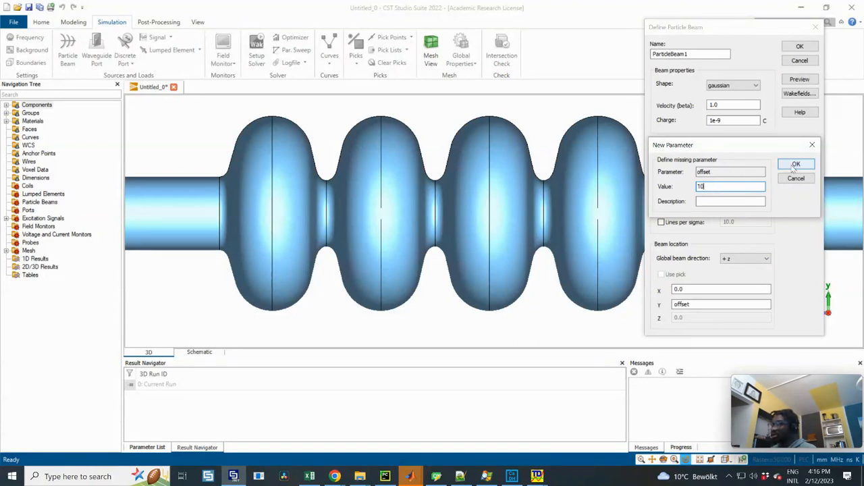
left_click(795, 165)
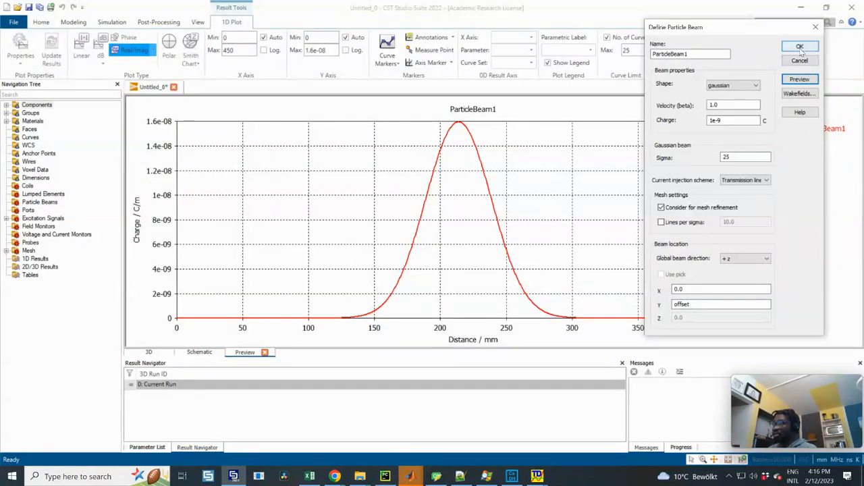
- Create ParticleBeam1 and view the cavity end-on along the beam axis
left_click(800, 45)
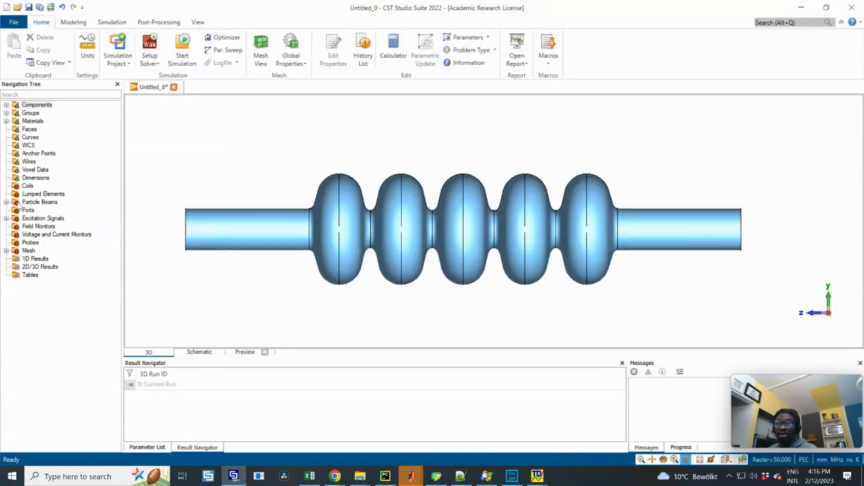
left_click(49, 210)
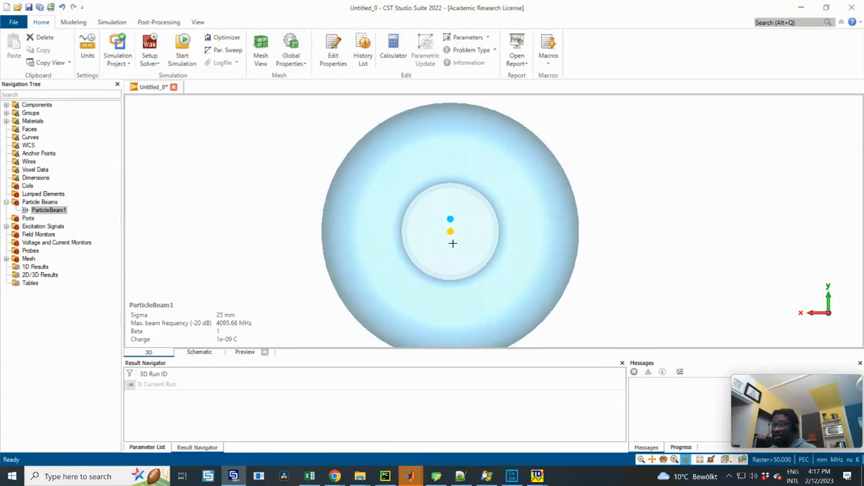
mouse_move(486, 246)
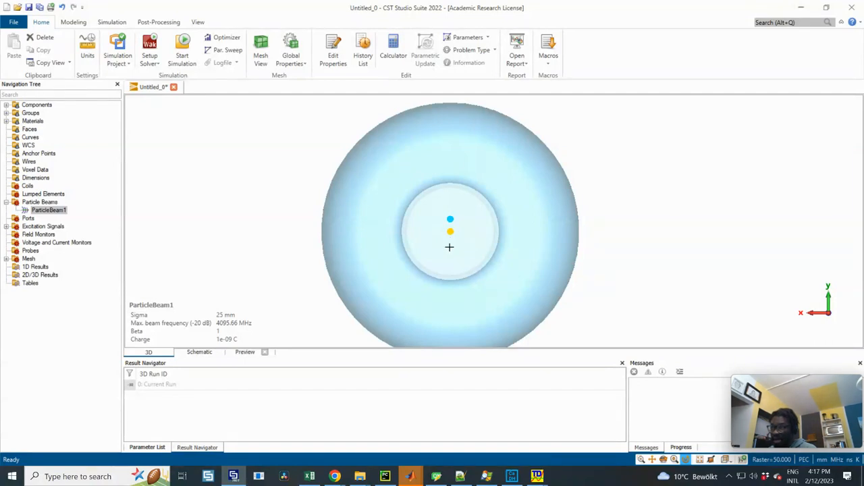
mouse_move(351, 207)
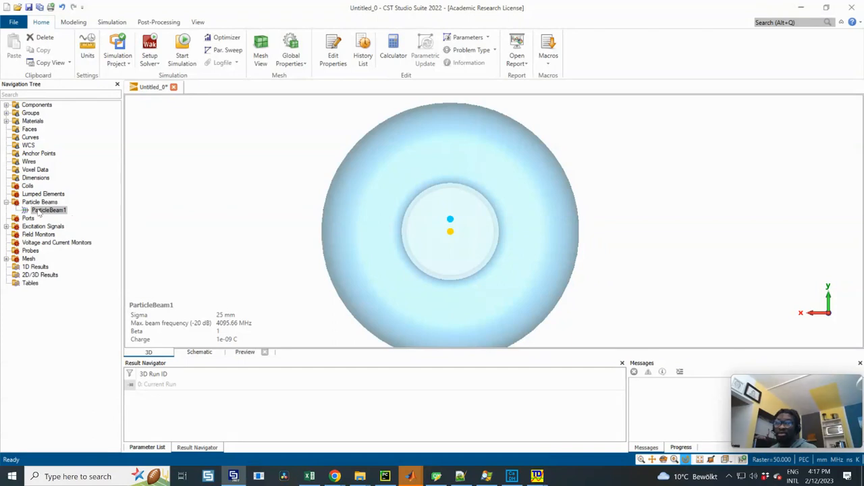
- Recheck ParticleBeam1's wakefield Y-shift of -offset and confirm the beam unchanged
double_click(48, 210)
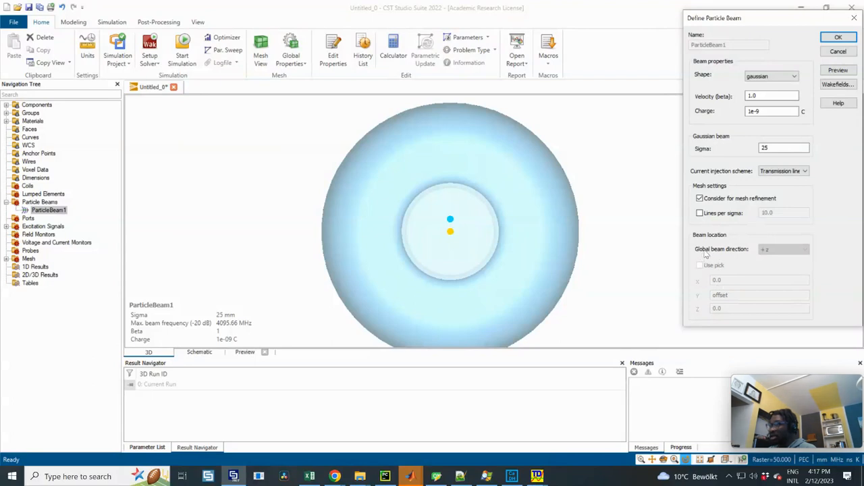
mouse_move(729, 298)
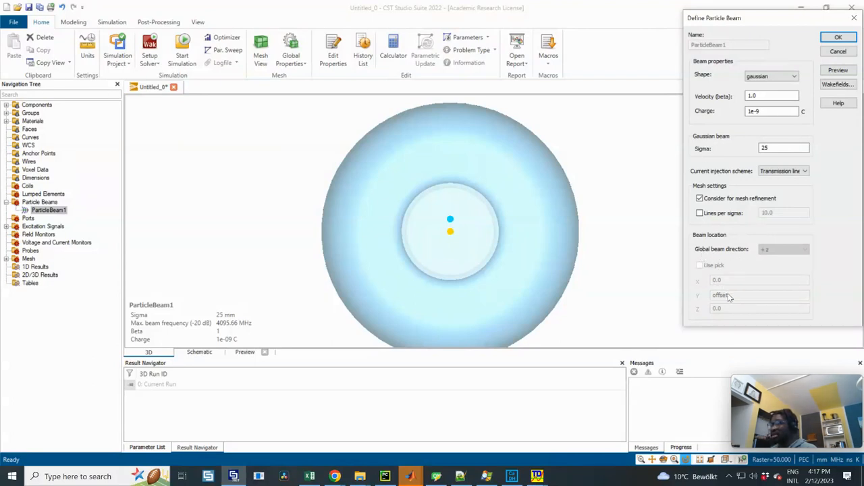
mouse_move(723, 300)
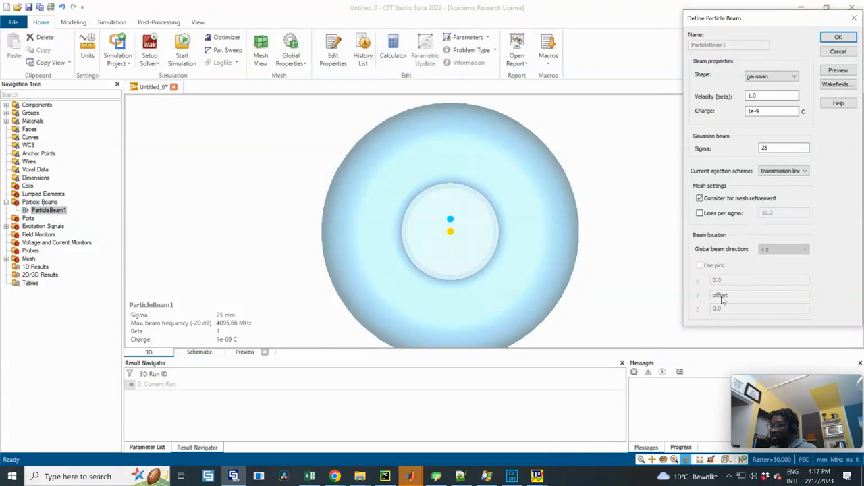
mouse_move(726, 301)
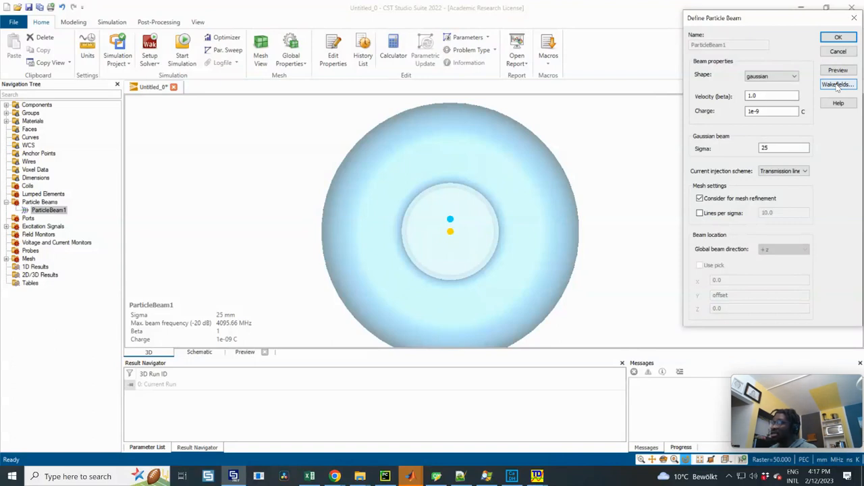
left_click(837, 84)
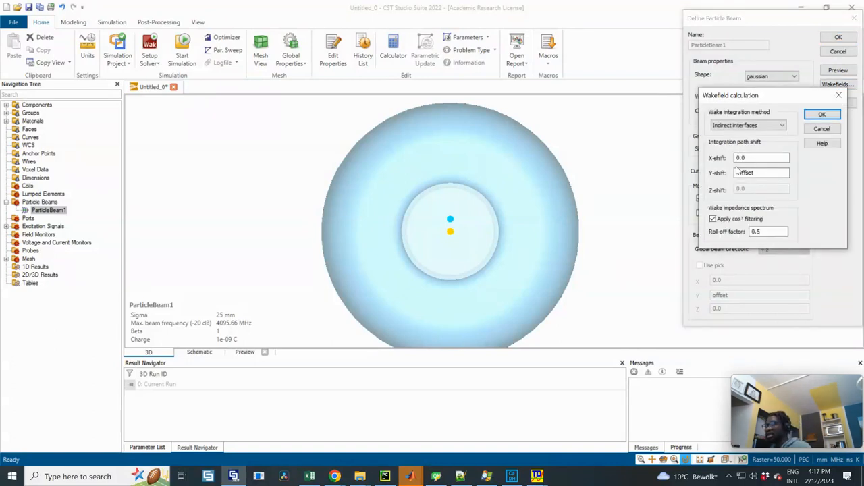
triple_click(761, 173)
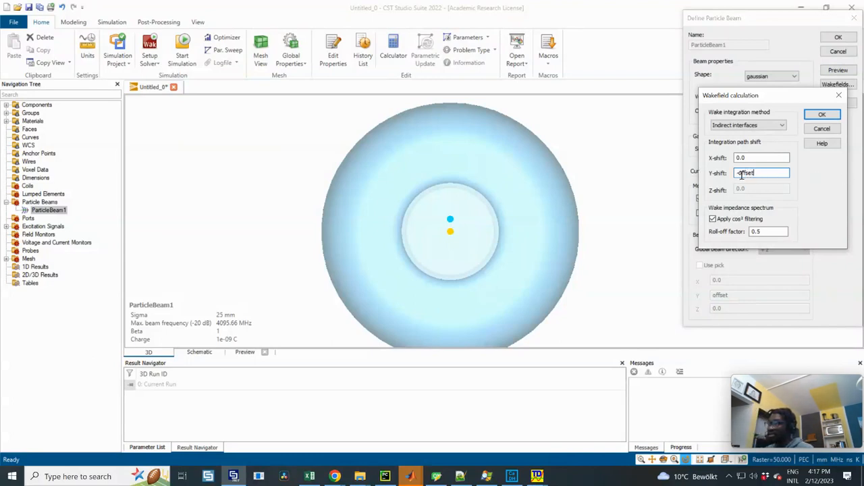
triple_click(762, 173)
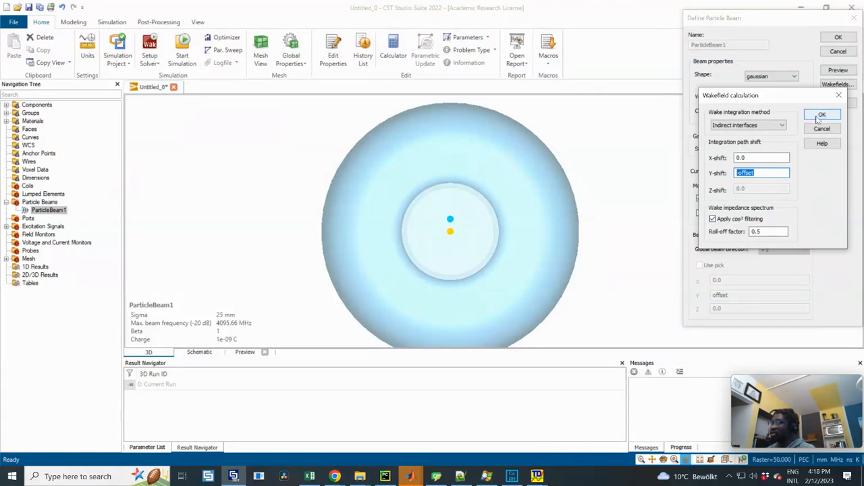
left_click(821, 113)
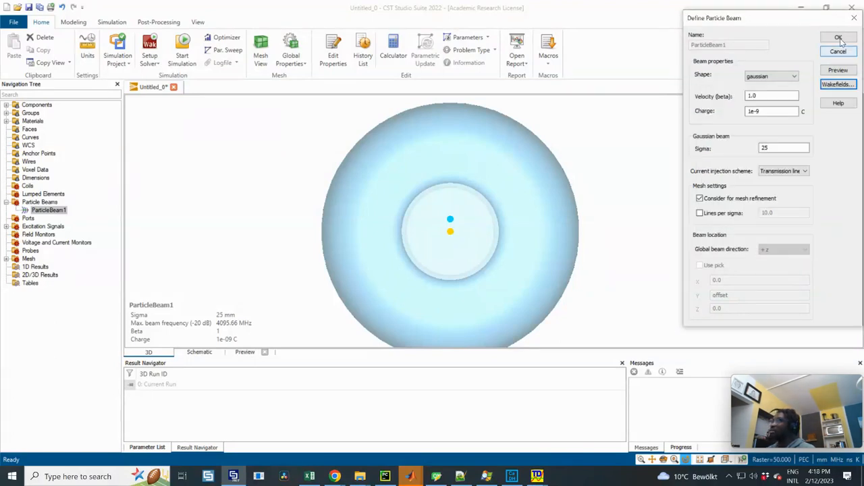
left_click(839, 37)
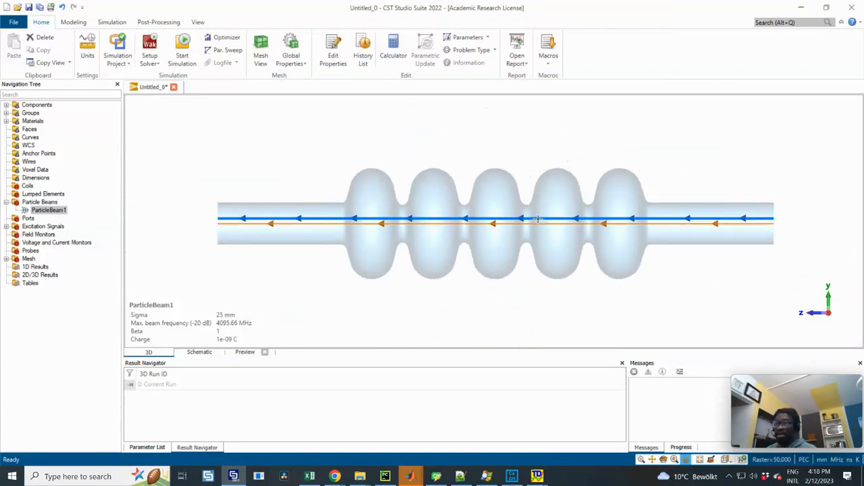
mouse_move(235, 169)
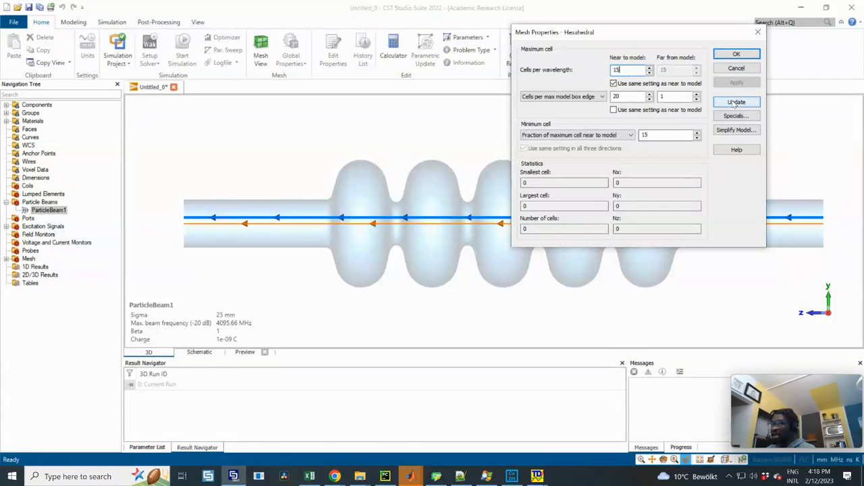
- Update the mesh at 15 cells per wavelength (~2.64 million cells) and accept it
left_click(736, 103)
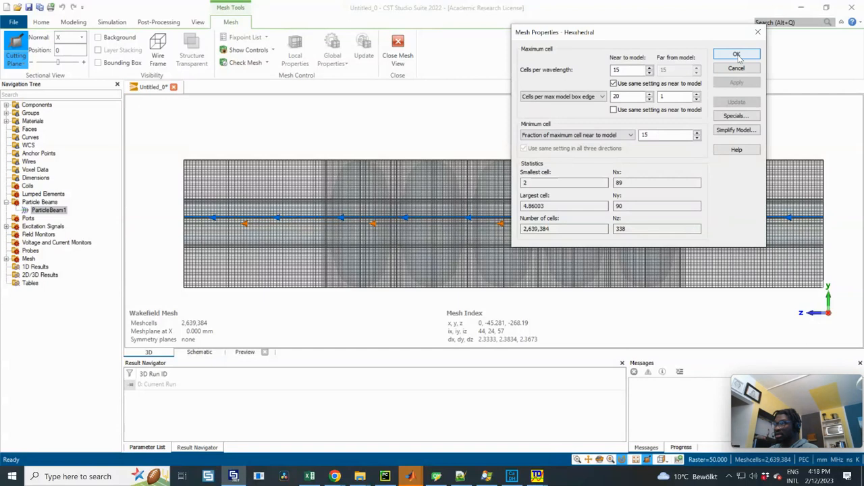
mouse_move(737, 55)
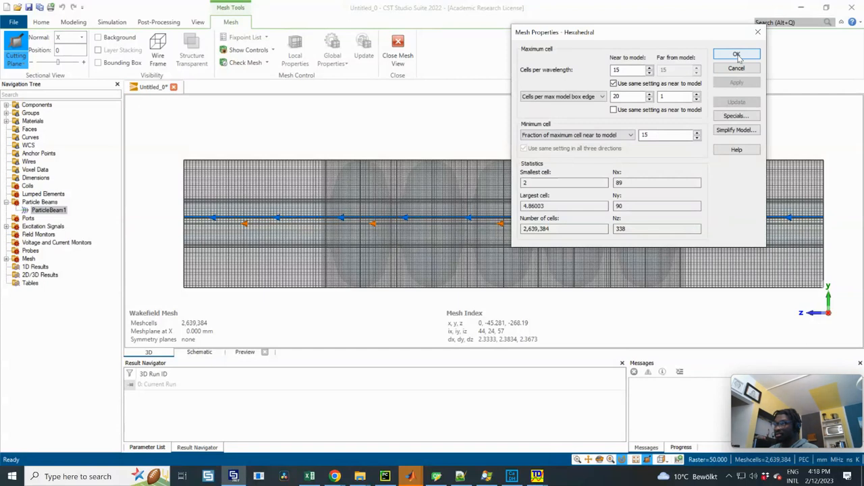
left_click(738, 54)
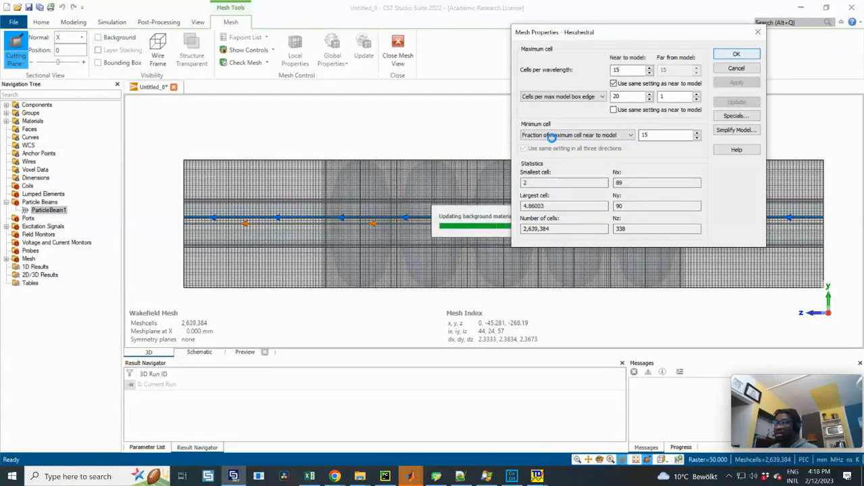
left_click(738, 54)
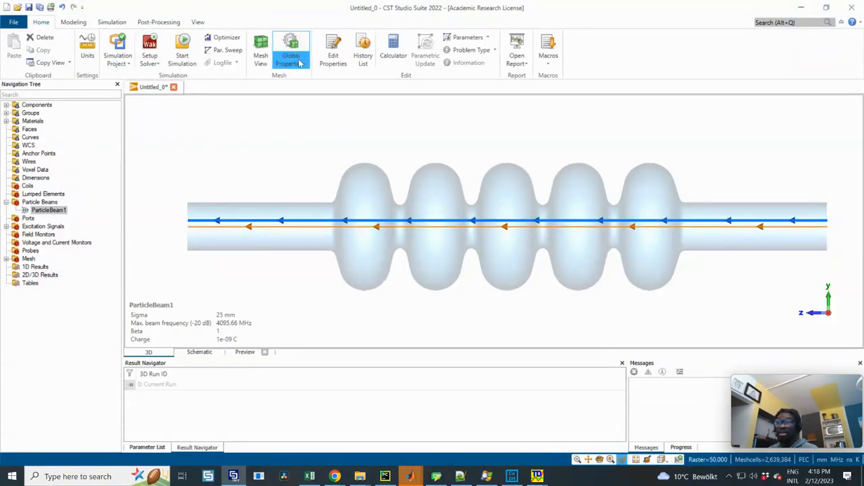
- Set the simulated wakelength to 50000 in the solver setup and start the wakefield run
left_click(290, 51)
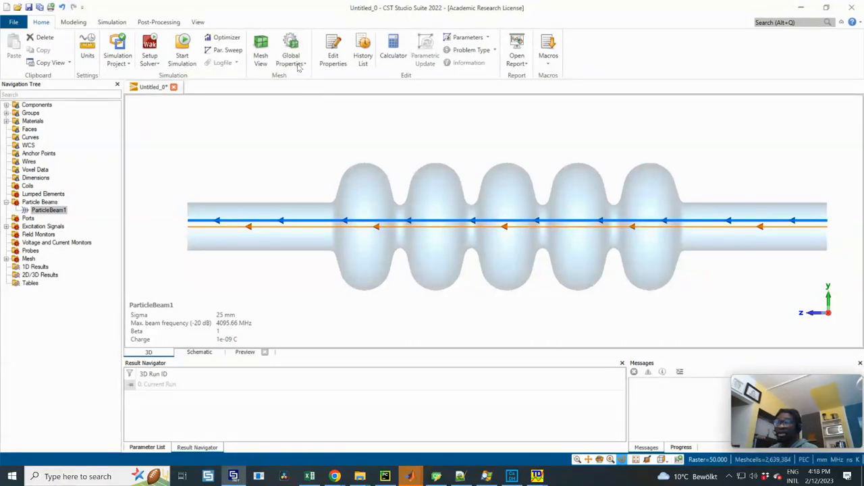
mouse_move(459, 232)
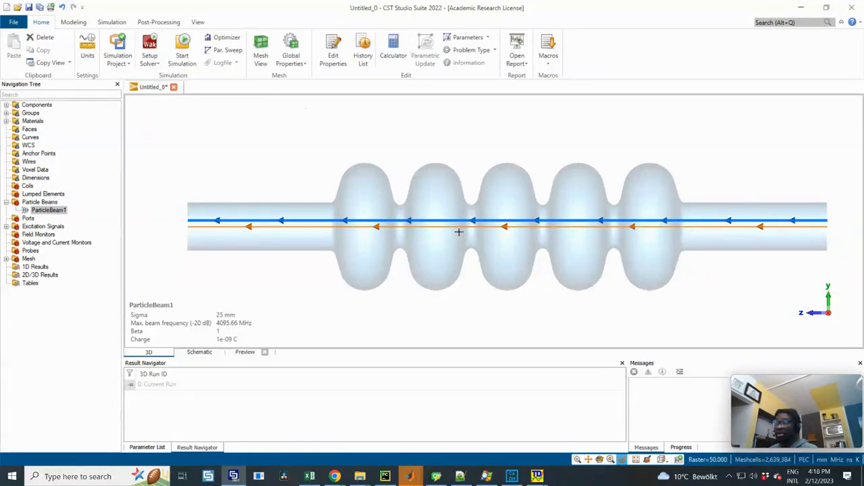
left_click(290, 47)
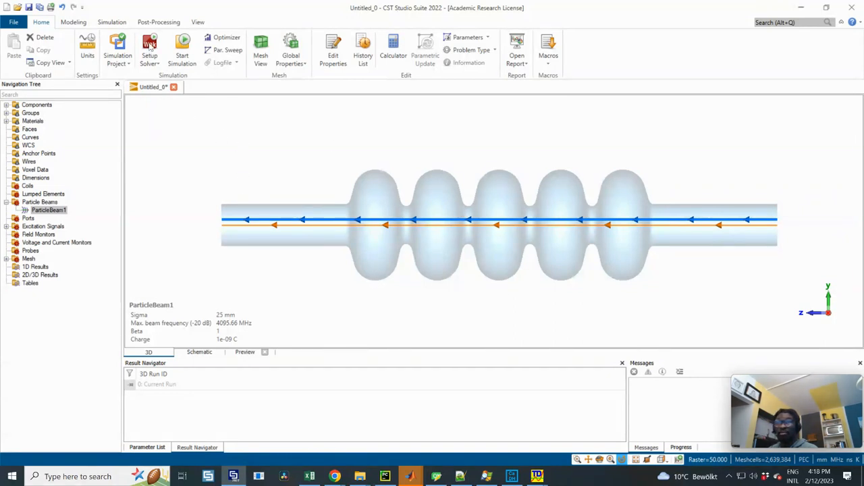
left_click(290, 51)
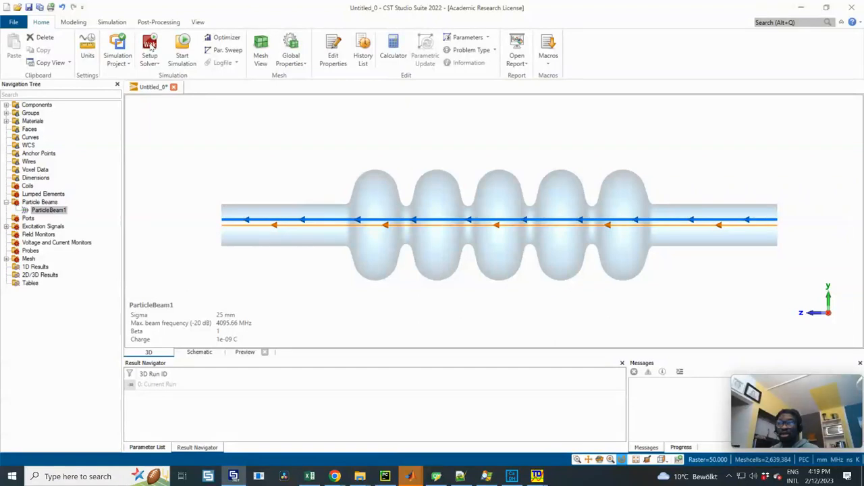
mouse_move(370, 141)
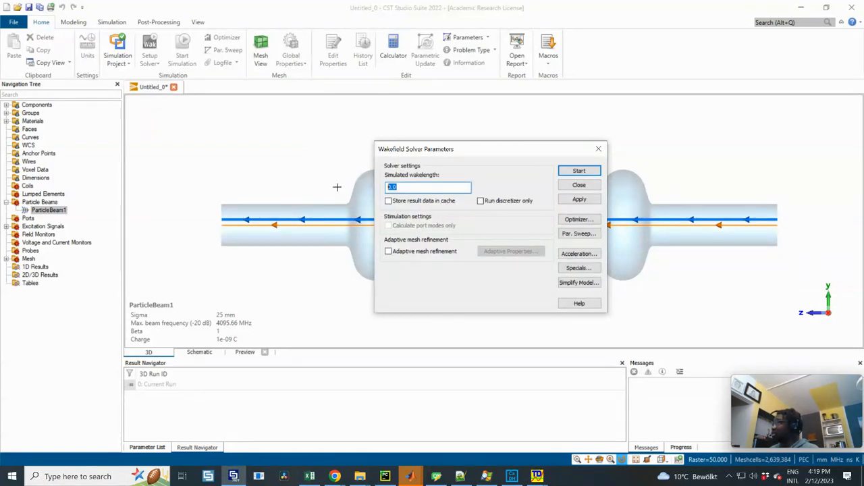
type("50000")
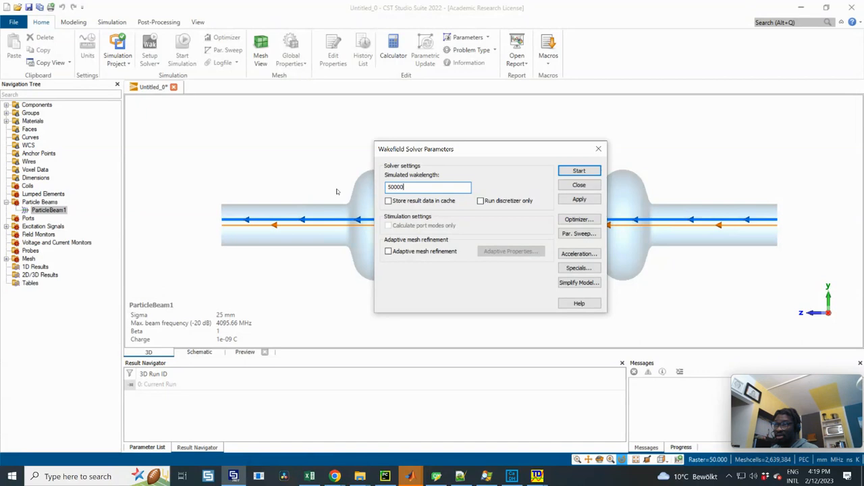
triple_click(427, 187)
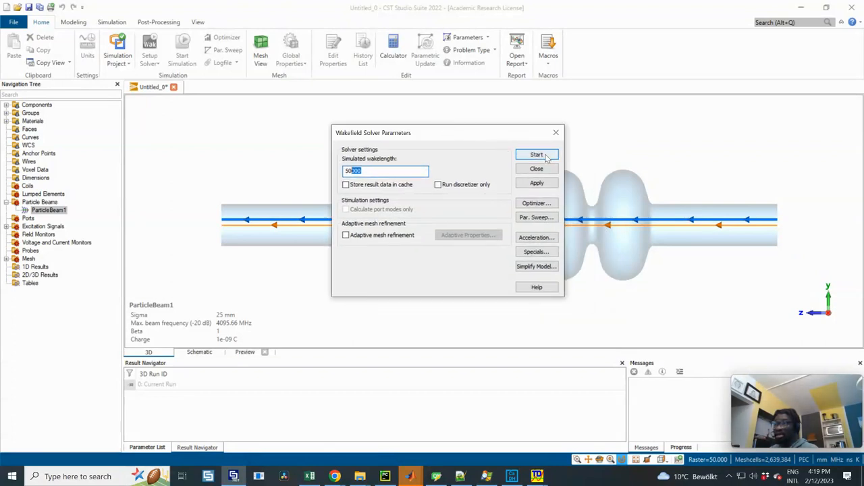
left_click(538, 154)
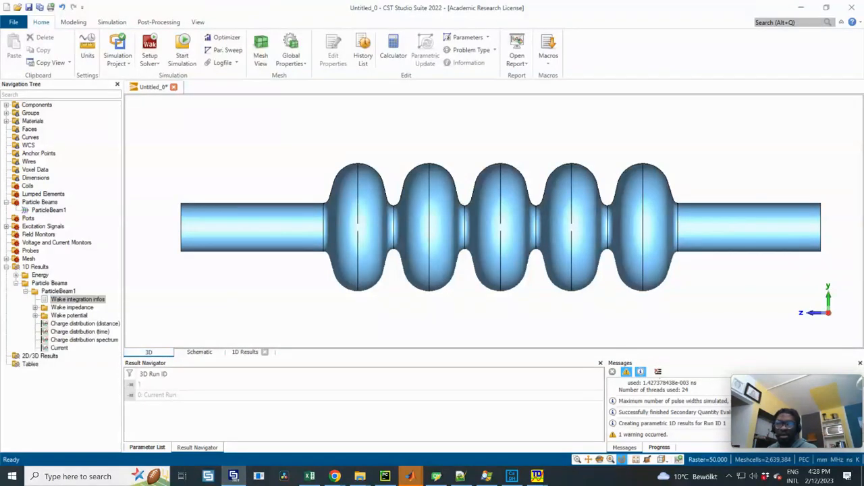
- Collapse 1D Results and show the 2D/3D wake integration inline result
left_click(50, 283)
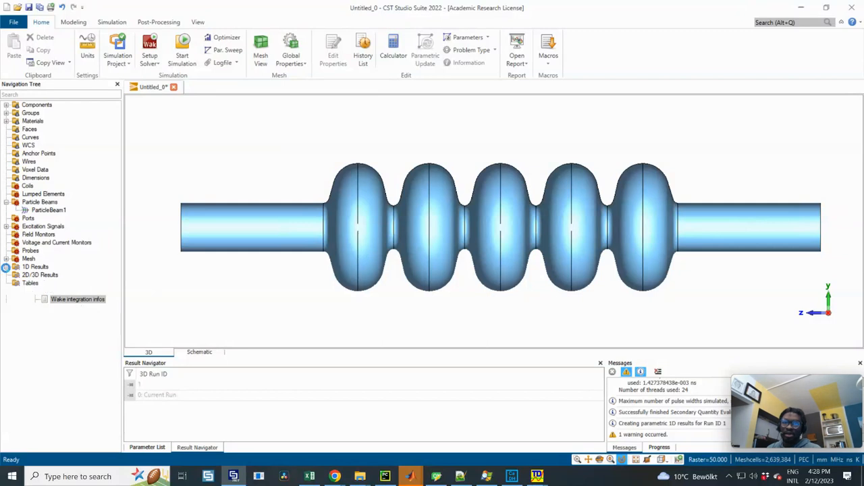
left_click(35, 266)
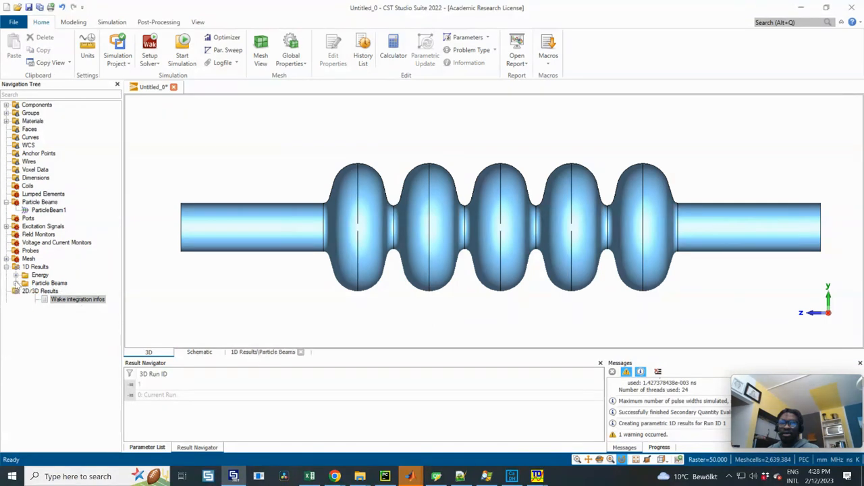
- Plot ParticleBeam1's Z, Y and combined wake potential curves from 1D Results
left_click(49, 284)
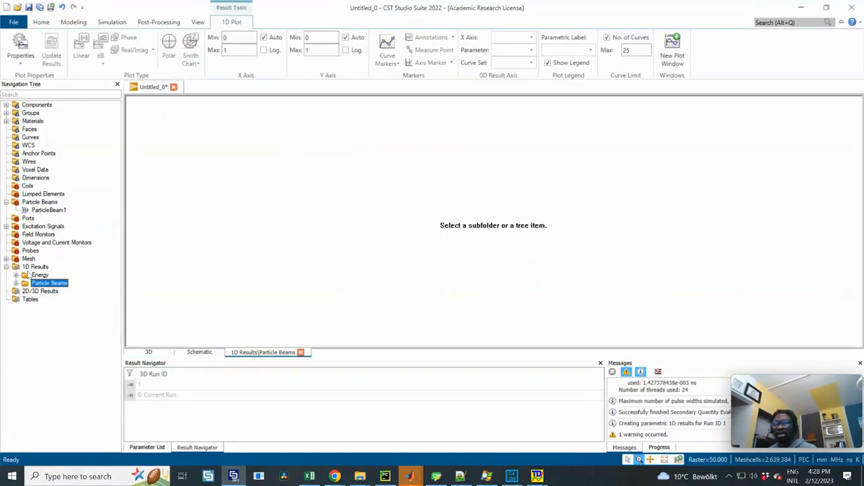
left_click(17, 276)
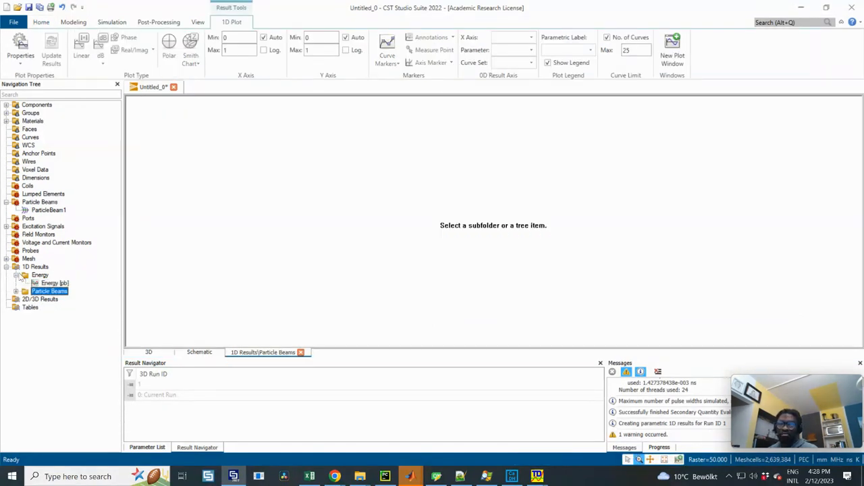
left_click(35, 284)
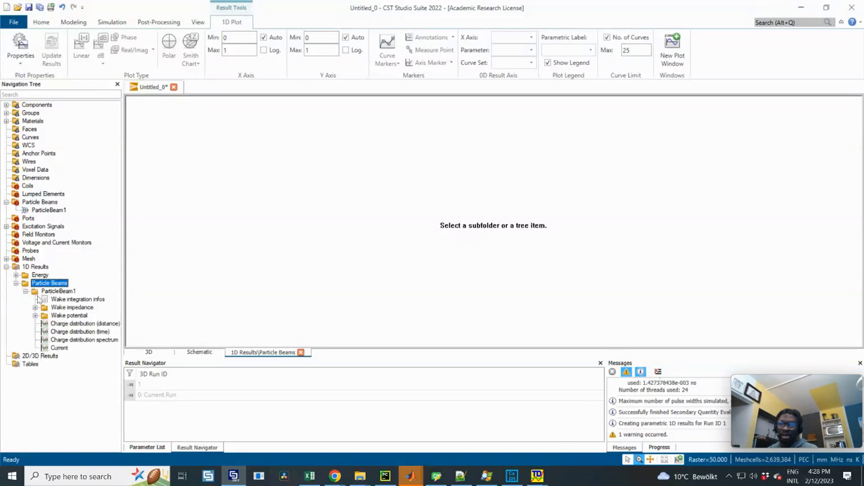
left_click(35, 308)
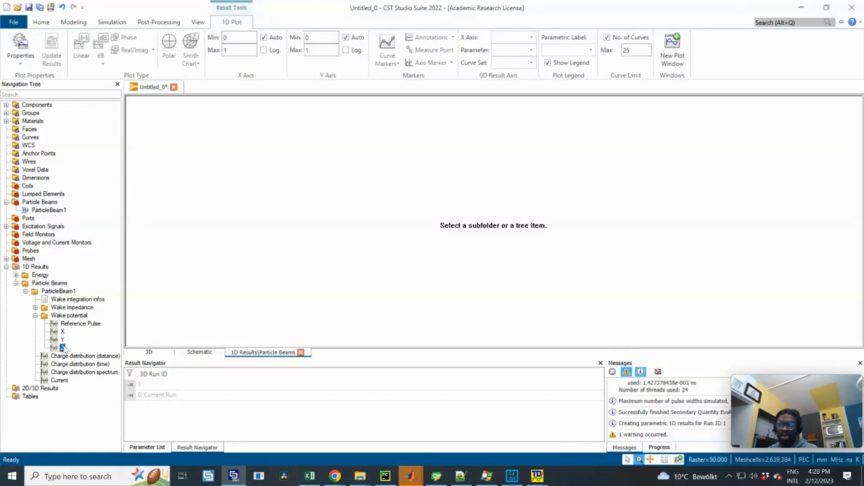
left_click(63, 331)
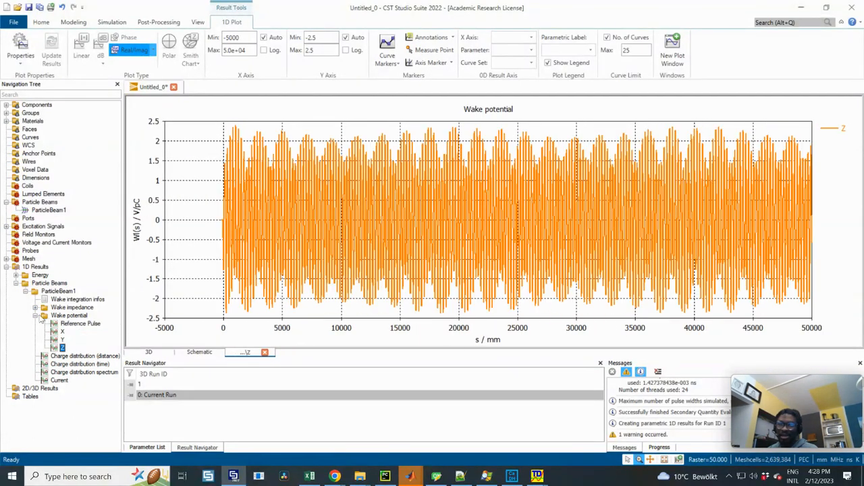
left_click(63, 341)
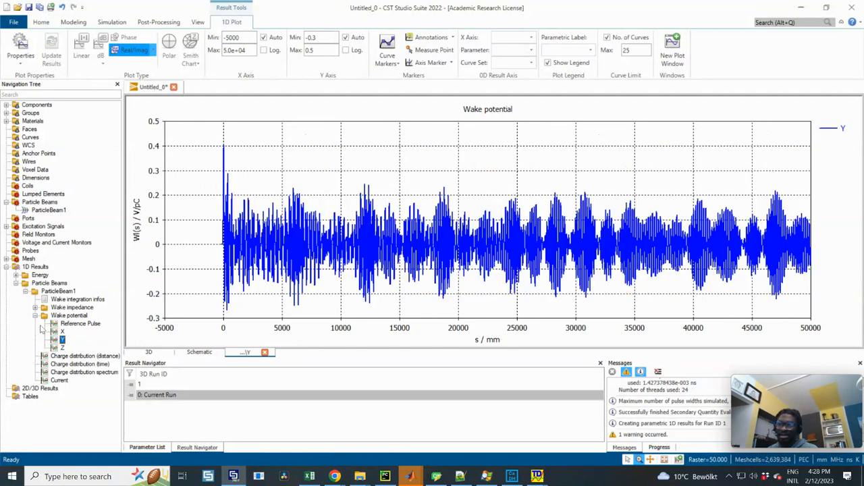
left_click(69, 316)
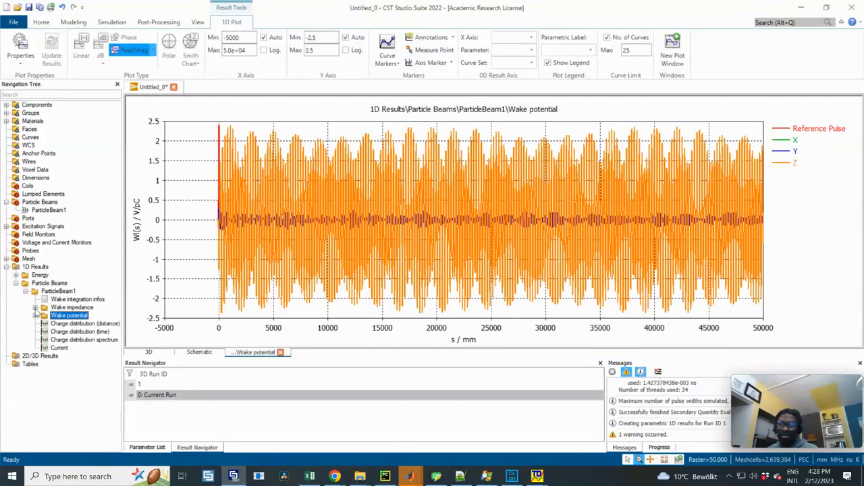
- Expand Wake impedance and plot the Y wake impedance magnitude
left_click(35, 308)
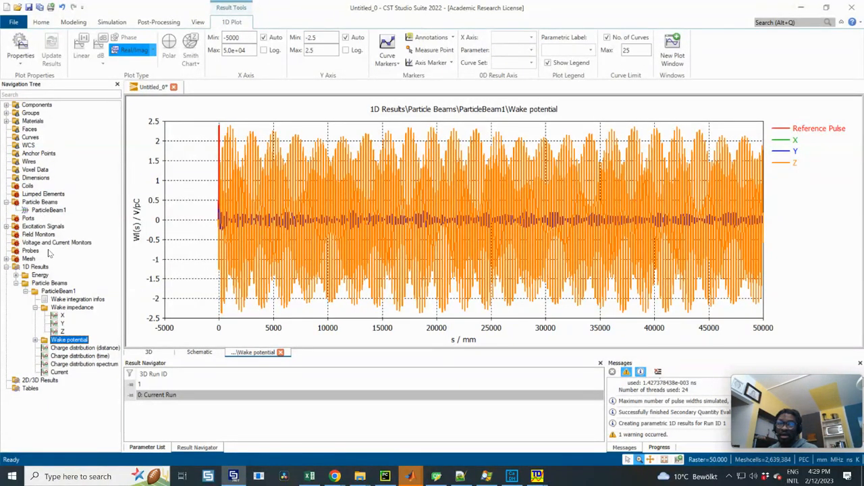
left_click(49, 211)
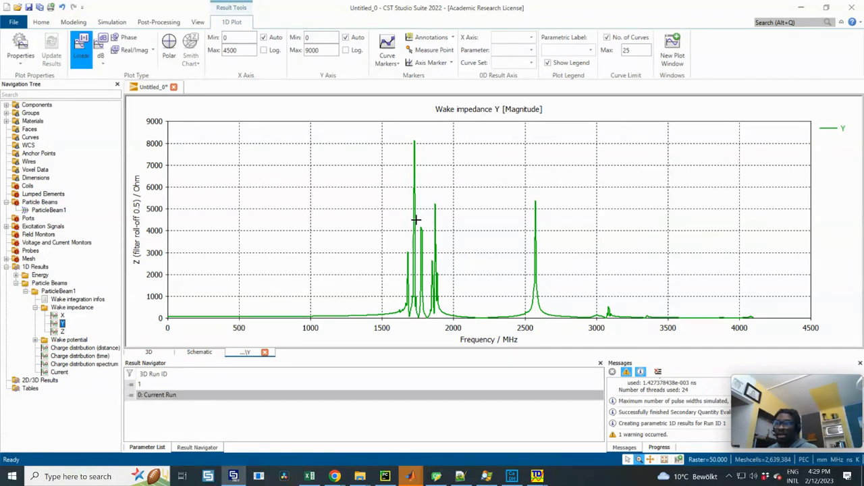
mouse_move(455, 185)
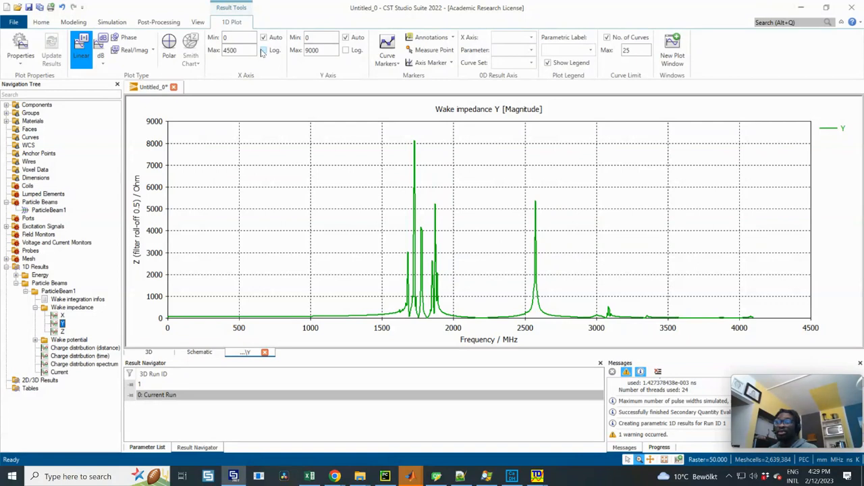
- Switch the Y wake impedance plot's impedance axis to logarithmic scale
left_click(346, 50)
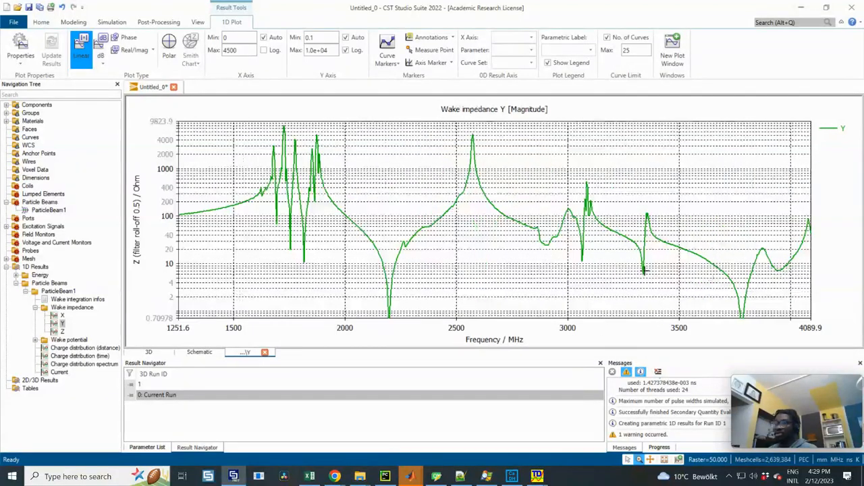
mouse_move(443, 160)
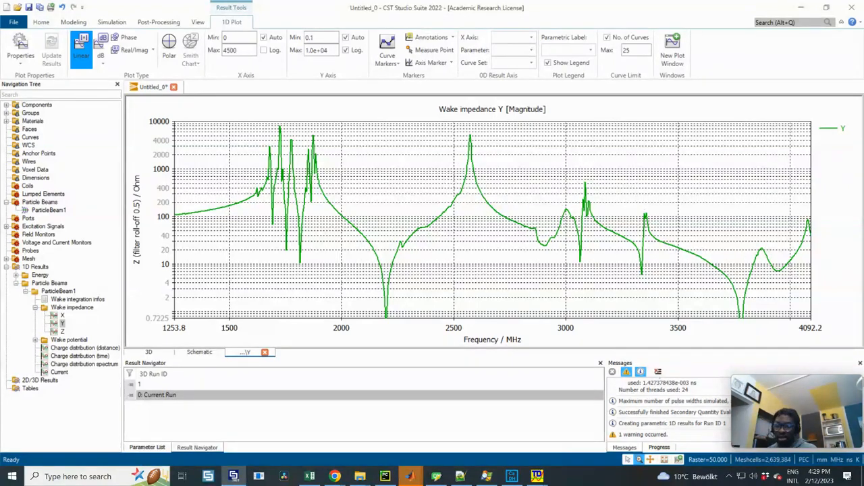
mouse_move(537, 263)
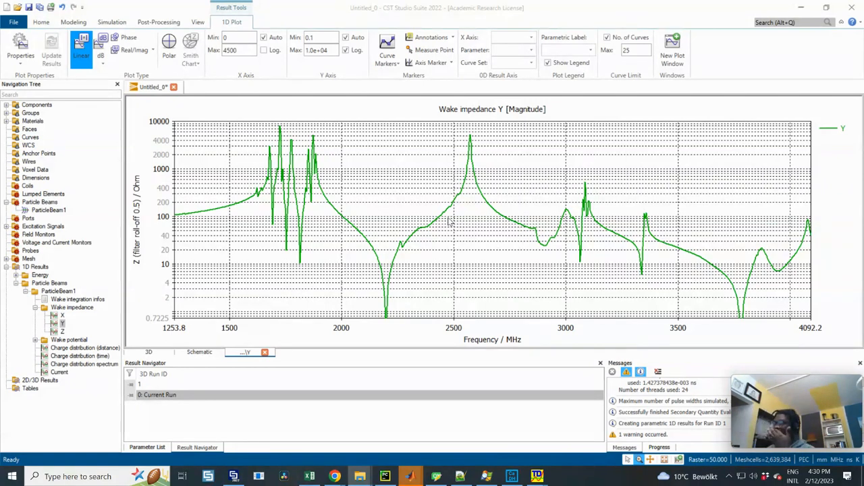
mouse_move(437, 181)
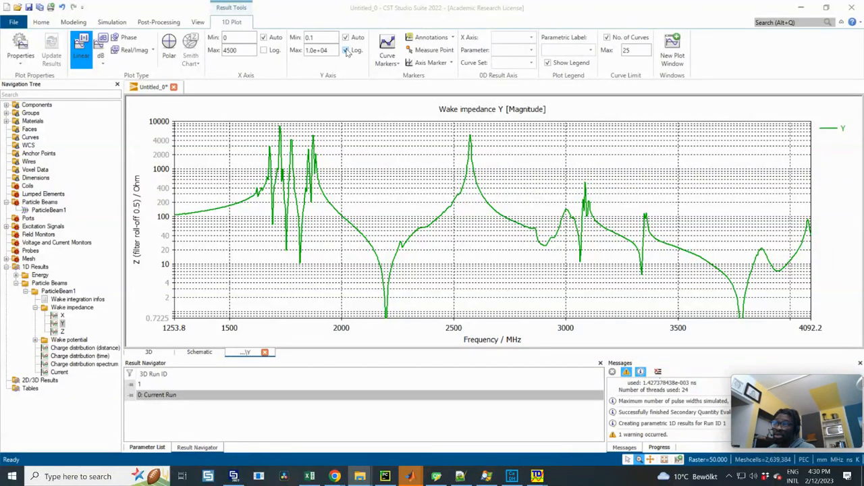
- Return the CST Y impedance axis to linear scale and place ABCI's real transverse impedance plot beside it
left_click(346, 50)
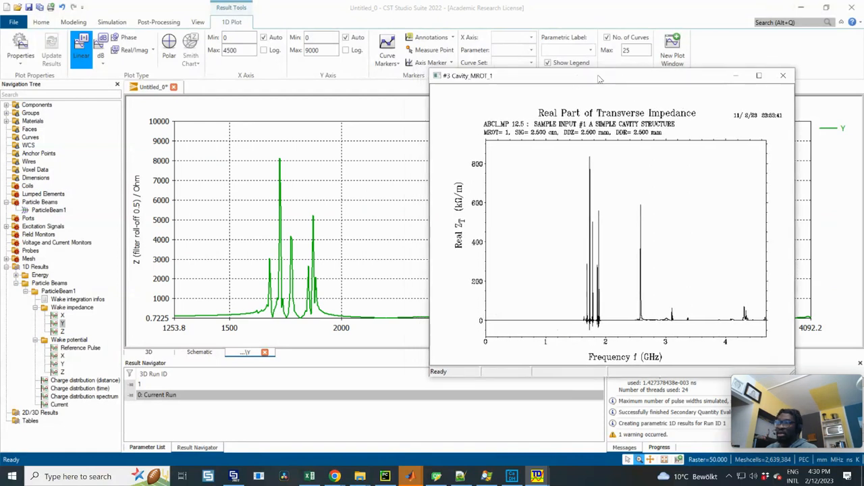
left_click_drag(597, 75, 682, 70)
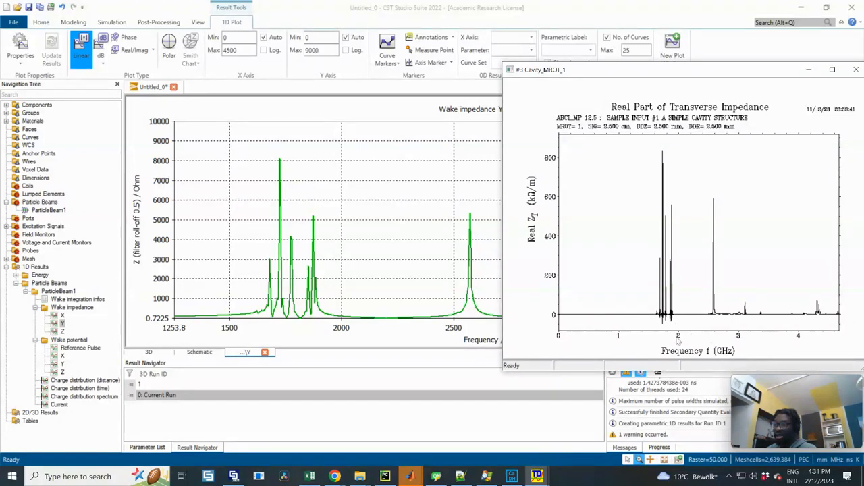
mouse_move(281, 207)
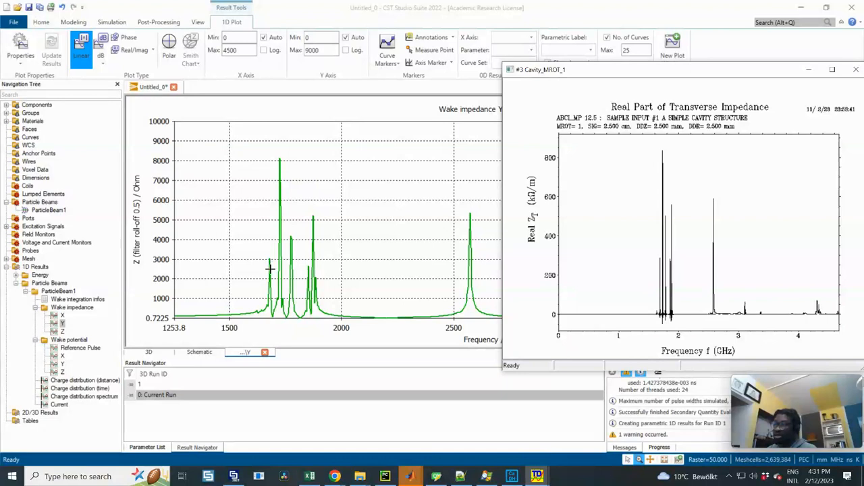
mouse_move(284, 167)
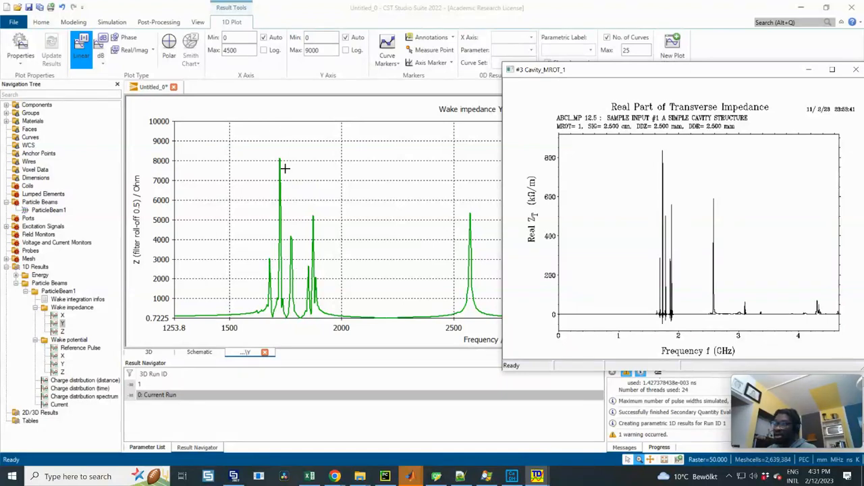
mouse_move(728, 270)
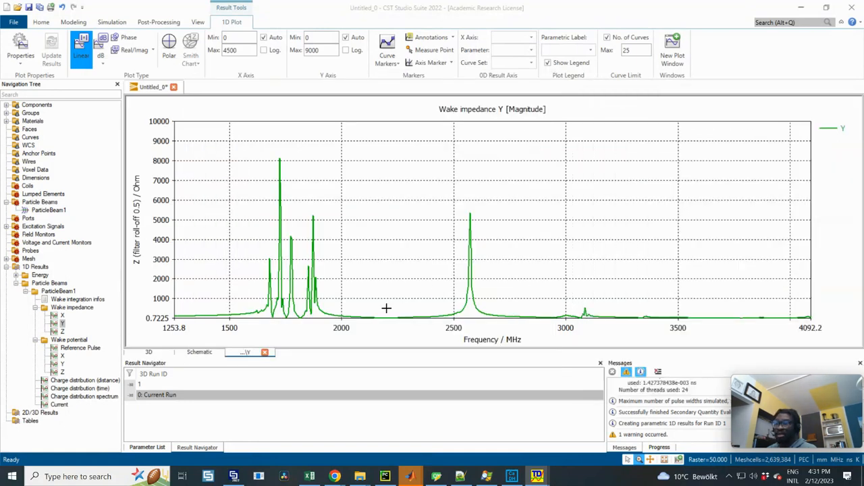
mouse_move(397, 250)
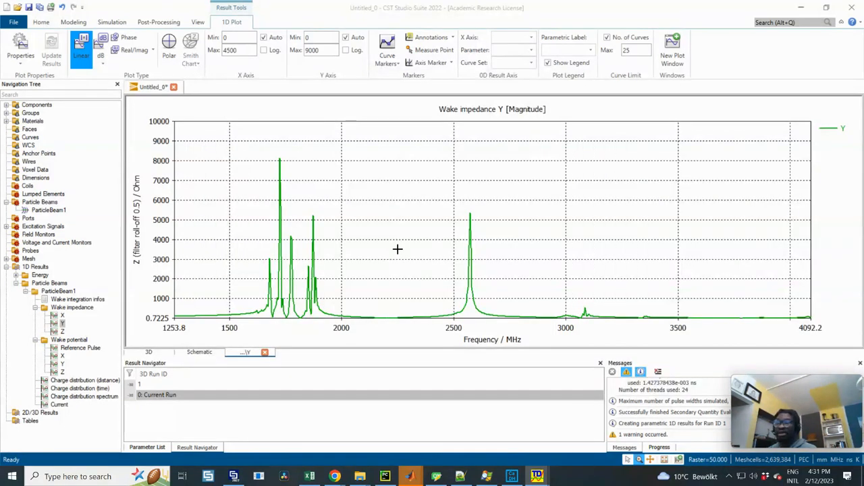
mouse_move(449, 264)
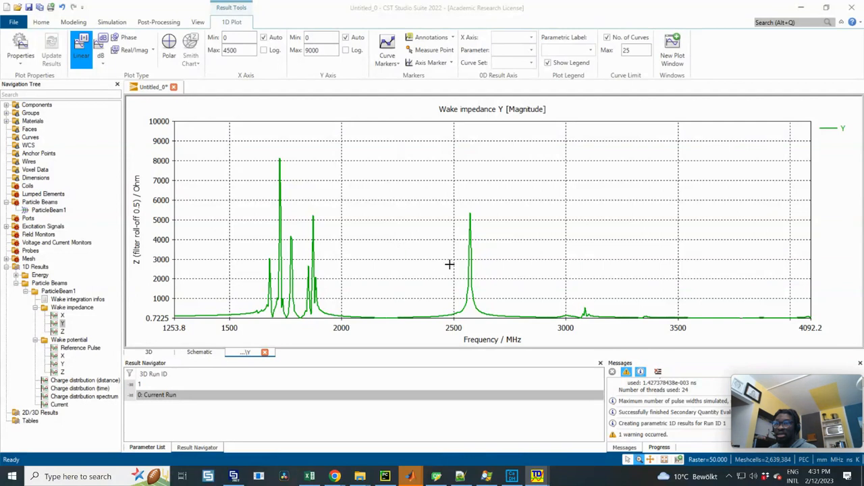
mouse_move(332, 235)
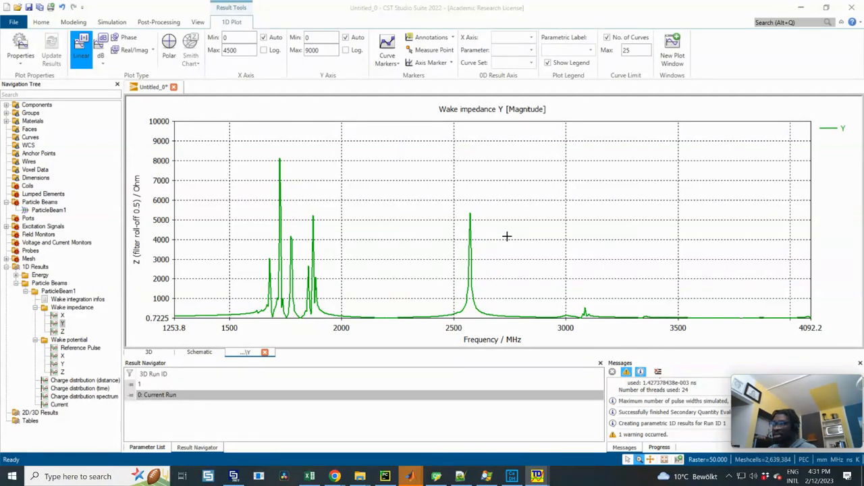
mouse_move(400, 257)
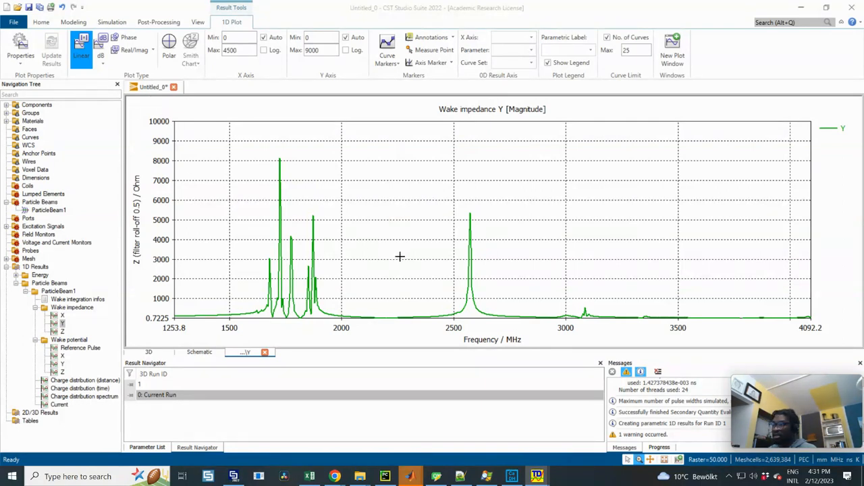
mouse_move(478, 258)
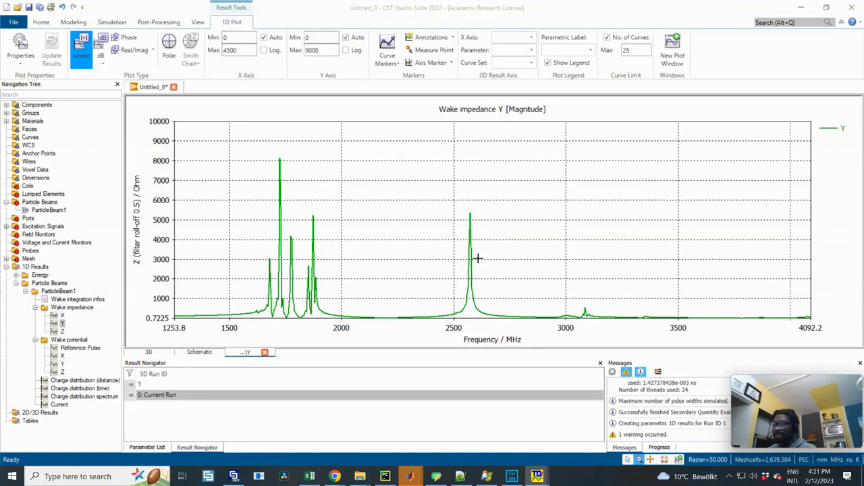
mouse_move(440, 217)
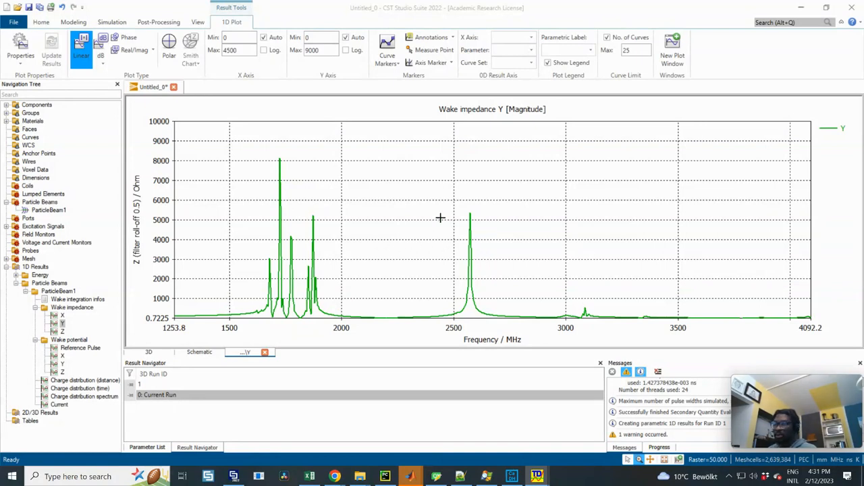
mouse_move(365, 230)
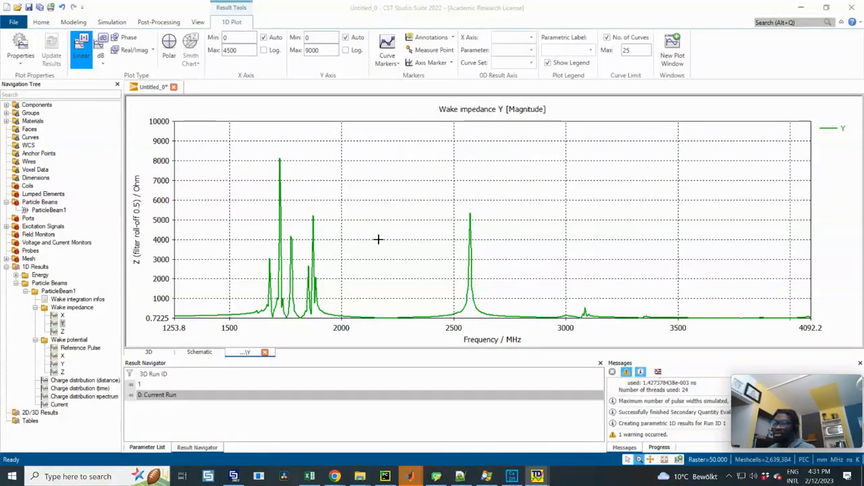
mouse_move(375, 233)
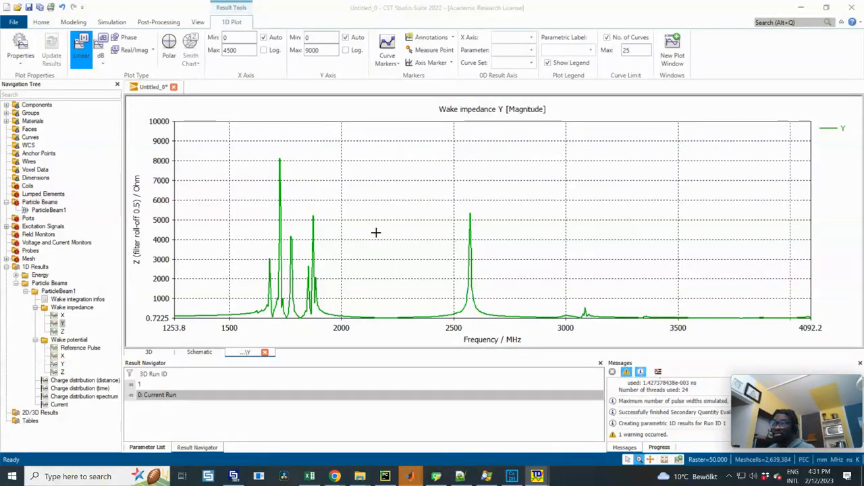
mouse_move(480, 250)
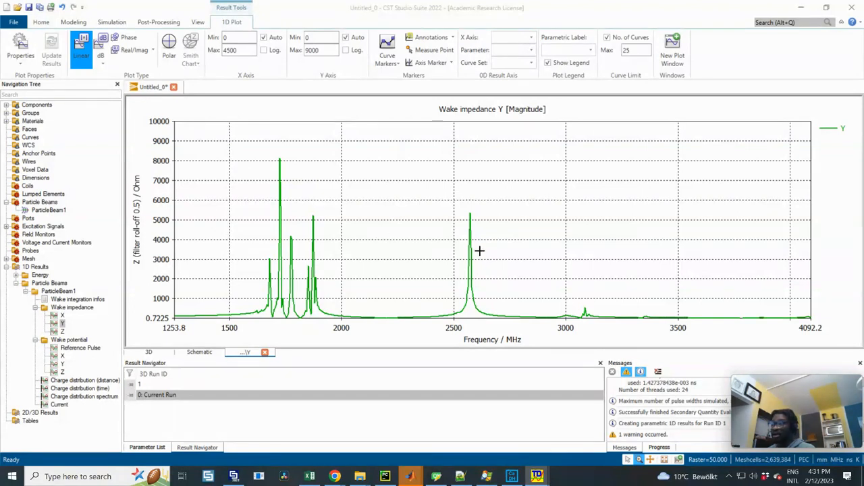
mouse_move(288, 293)
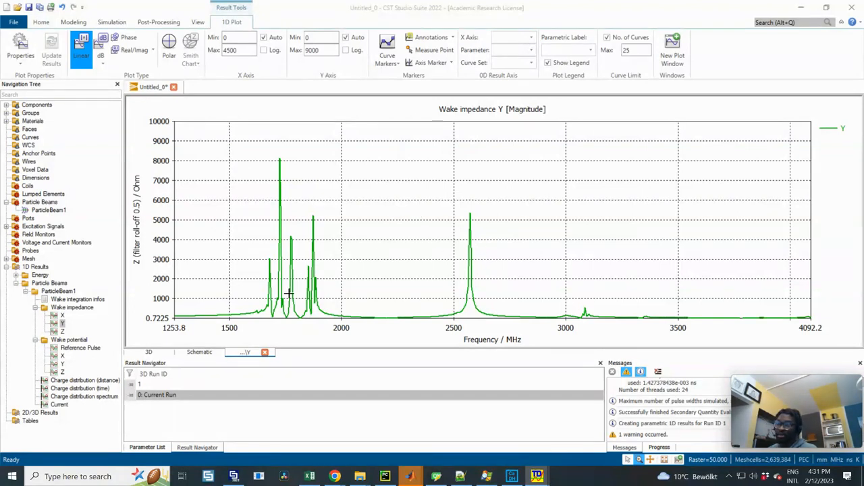